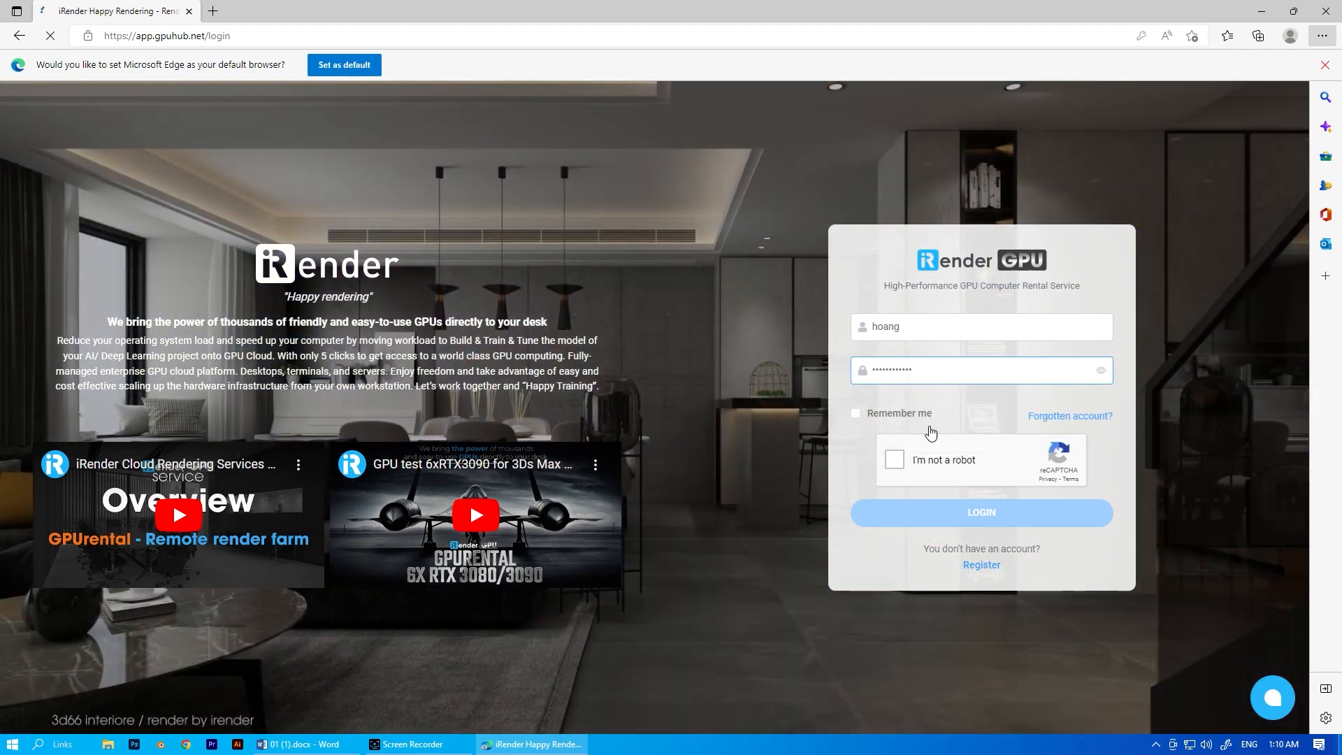
Step: Log in past the reCAPTCHA, visit Downloads, and show the GPUHub list of rented machines
{"action": "left_click", "coordinate": [894, 460]}
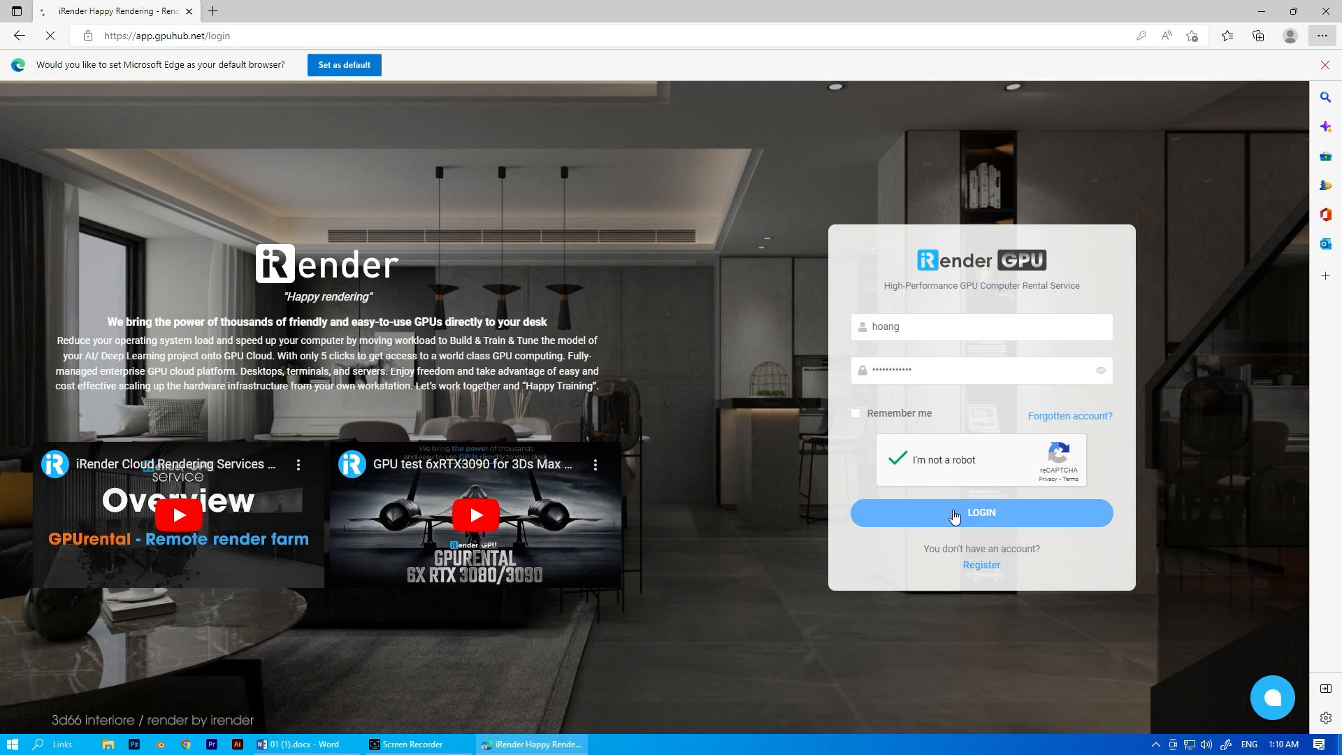
{"action": "left_click", "coordinate": [980, 514]}
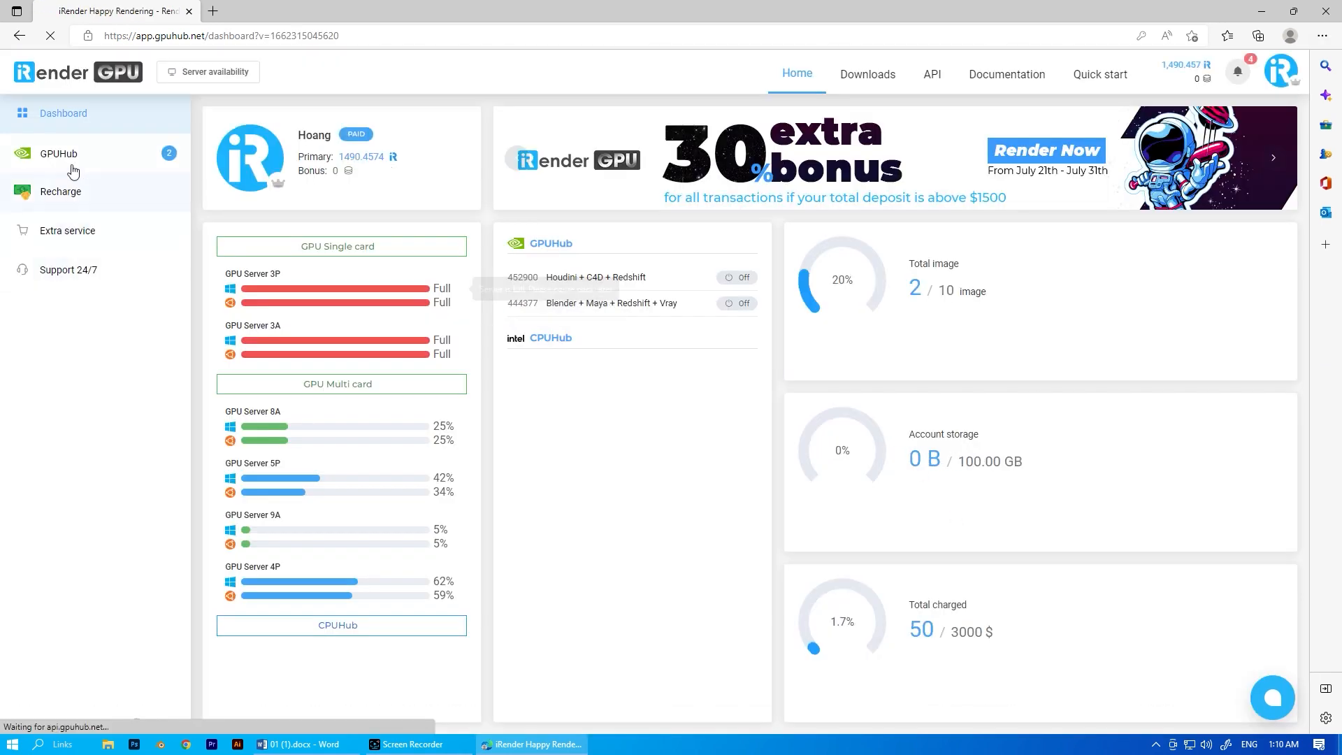
{"action": "left_click", "coordinate": [867, 74]}
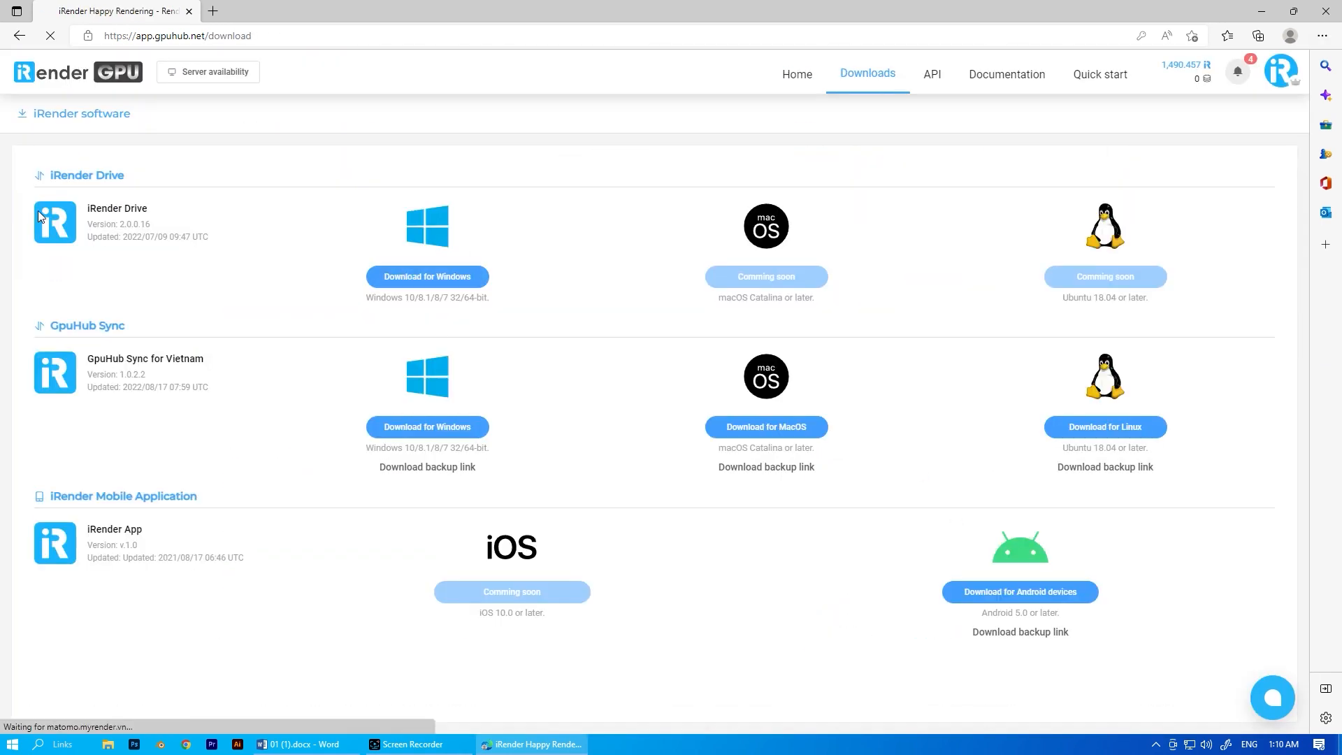
{"action": "left_click", "coordinate": [428, 277]}
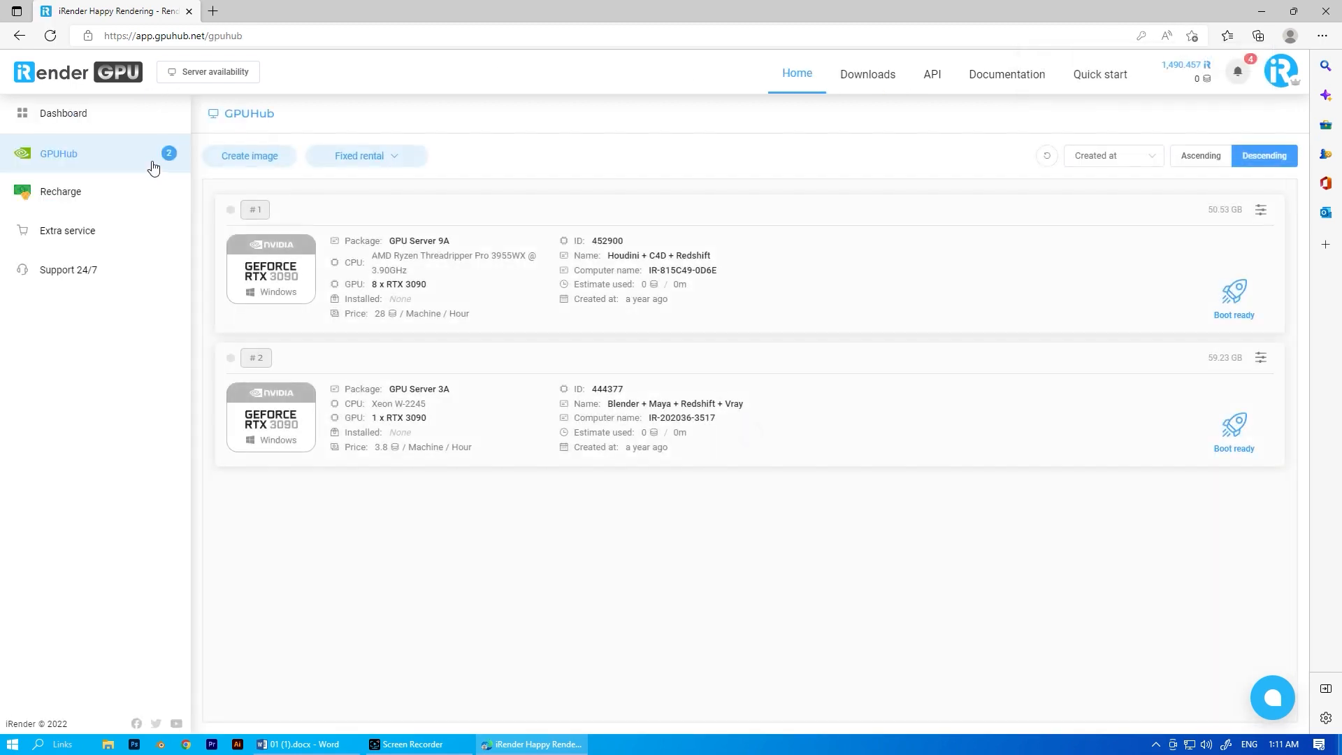
Step: Sign in to iRender Drive as user 'hoang' with the account password
{"action": "left_click", "coordinate": [13, 744]}
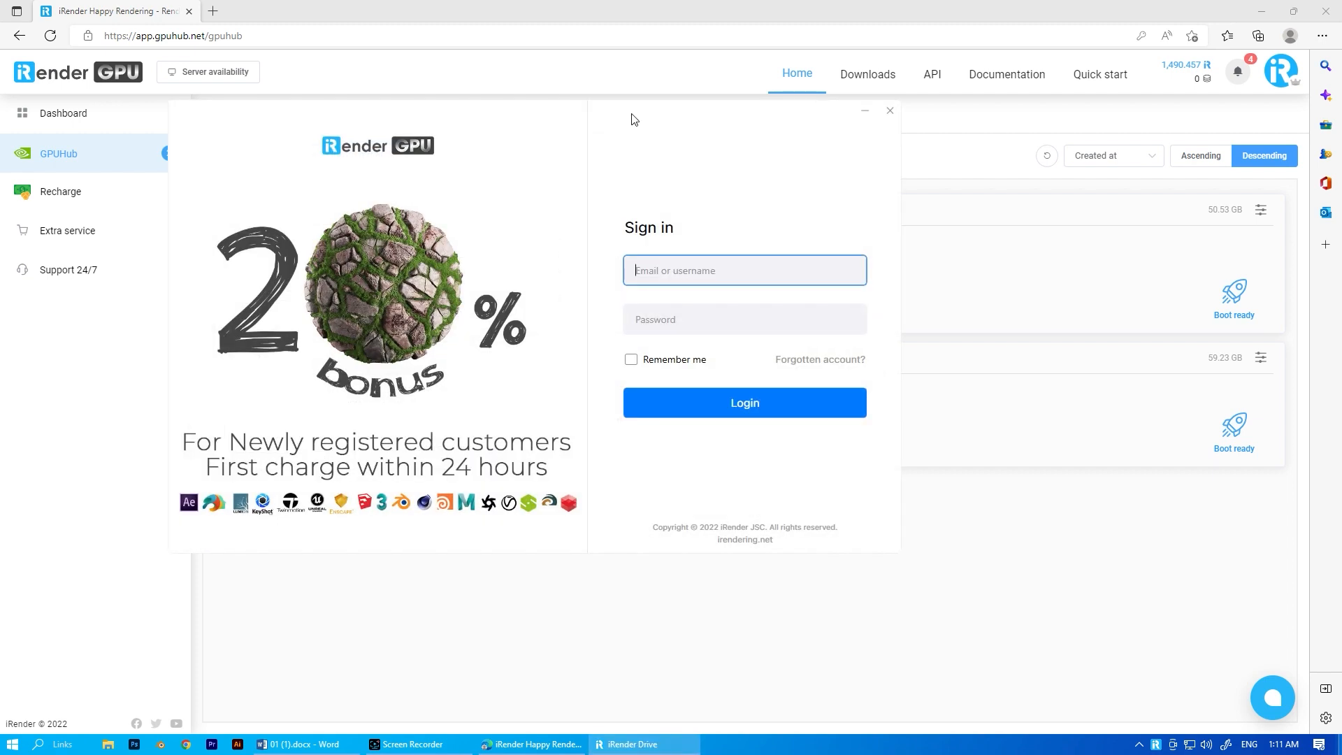
{"action": "type", "text": "hoang"}
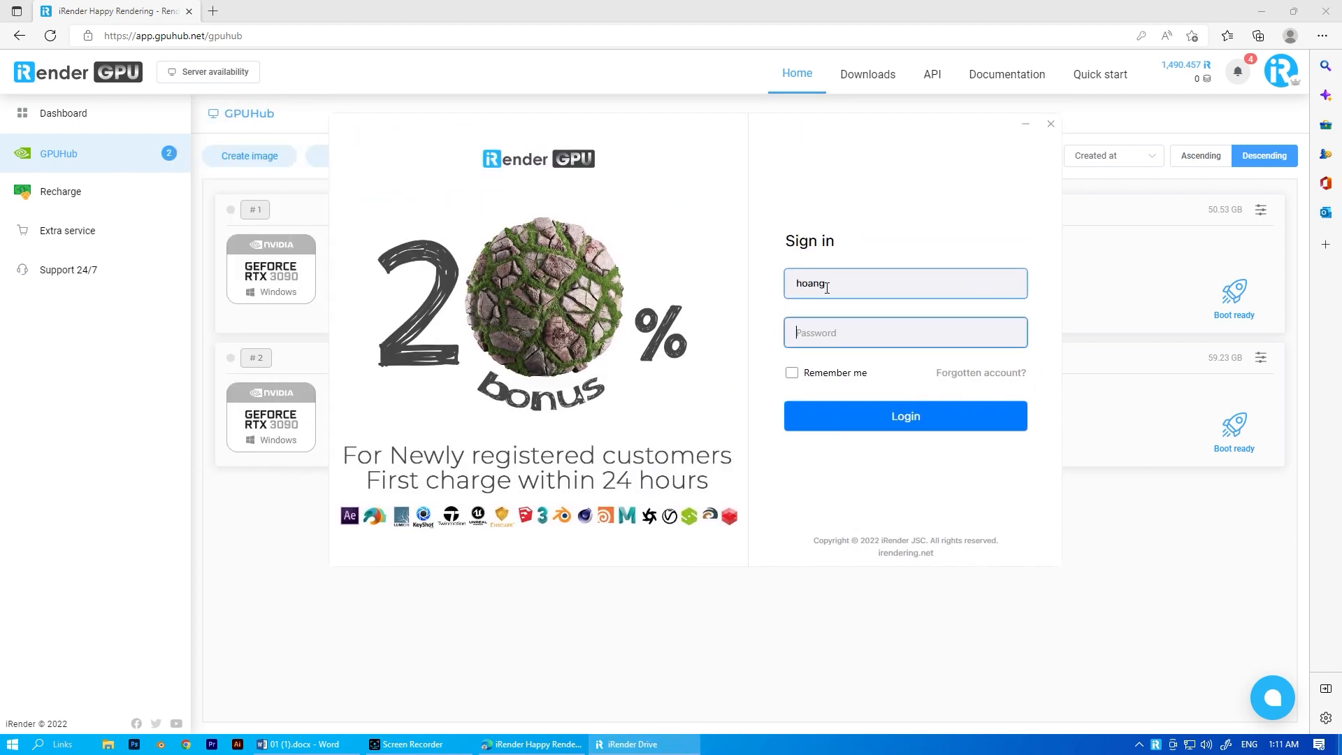
{"action": "type", "text": "password"}
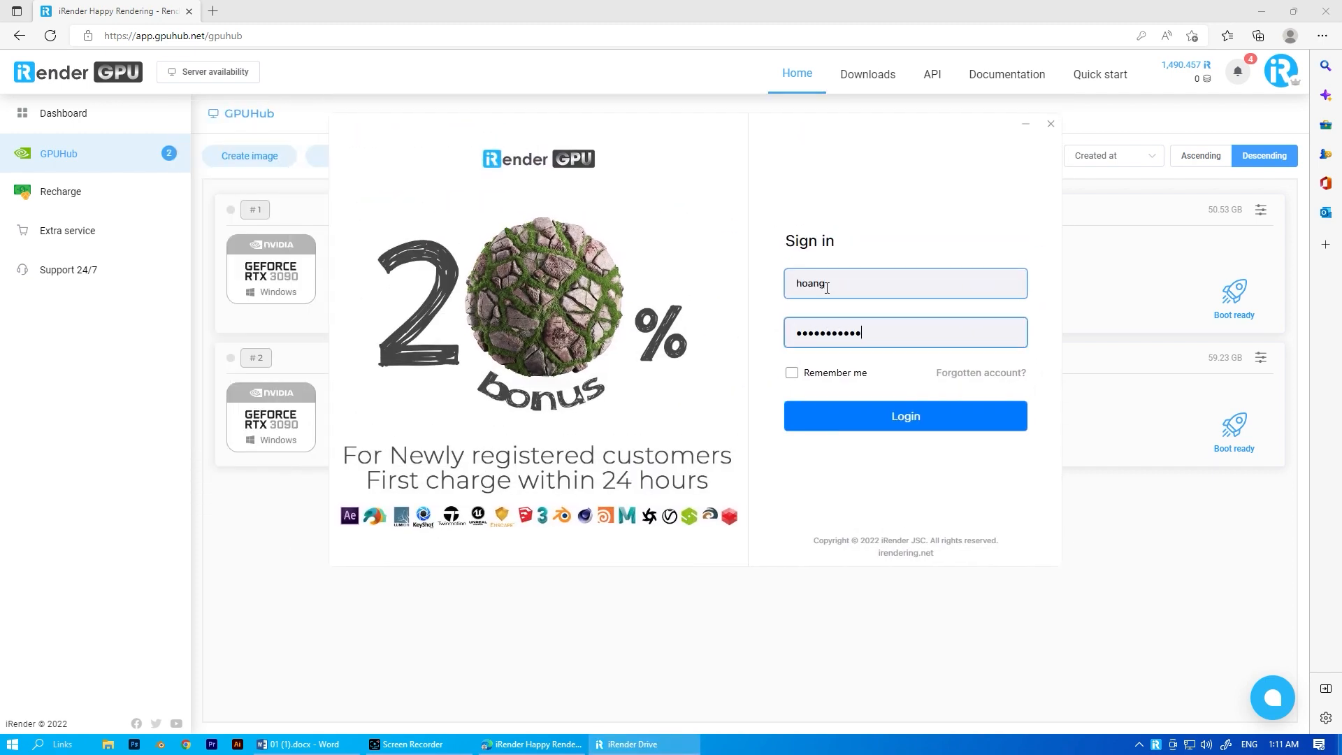
{"action": "left_click", "coordinate": [904, 416]}
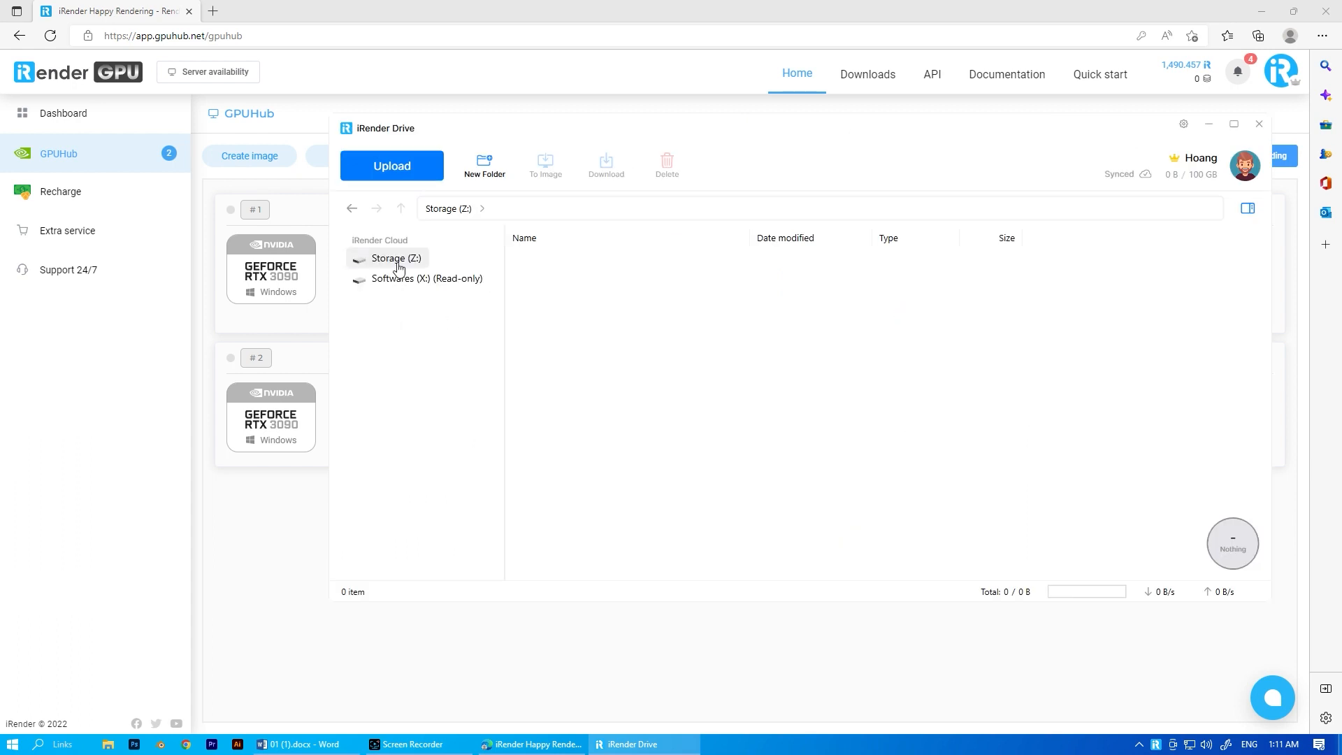
Step: Browse the Softwares (X:) drive, then return to Storage (Z:) for the project zip upload
{"action": "left_click", "coordinate": [428, 278]}
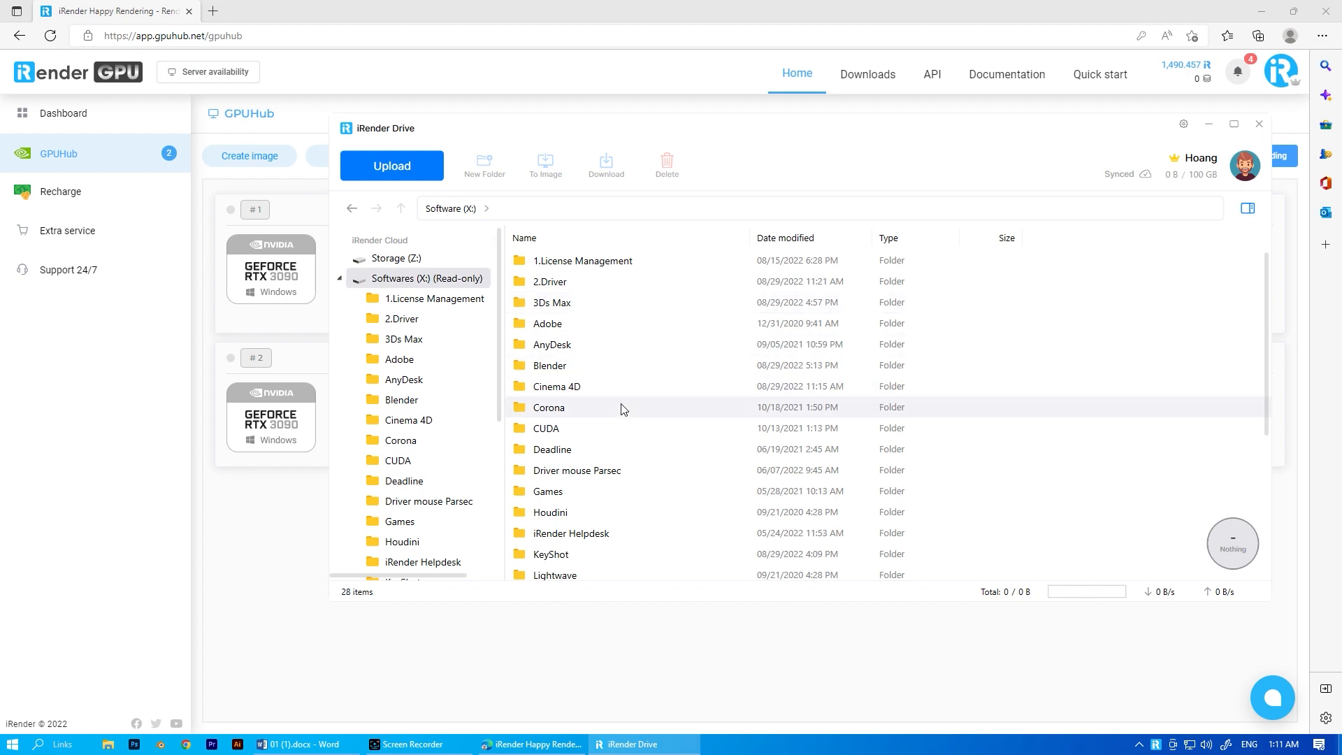
{"action": "scroll", "scroll_direction": "down", "scroll_amount": 3}
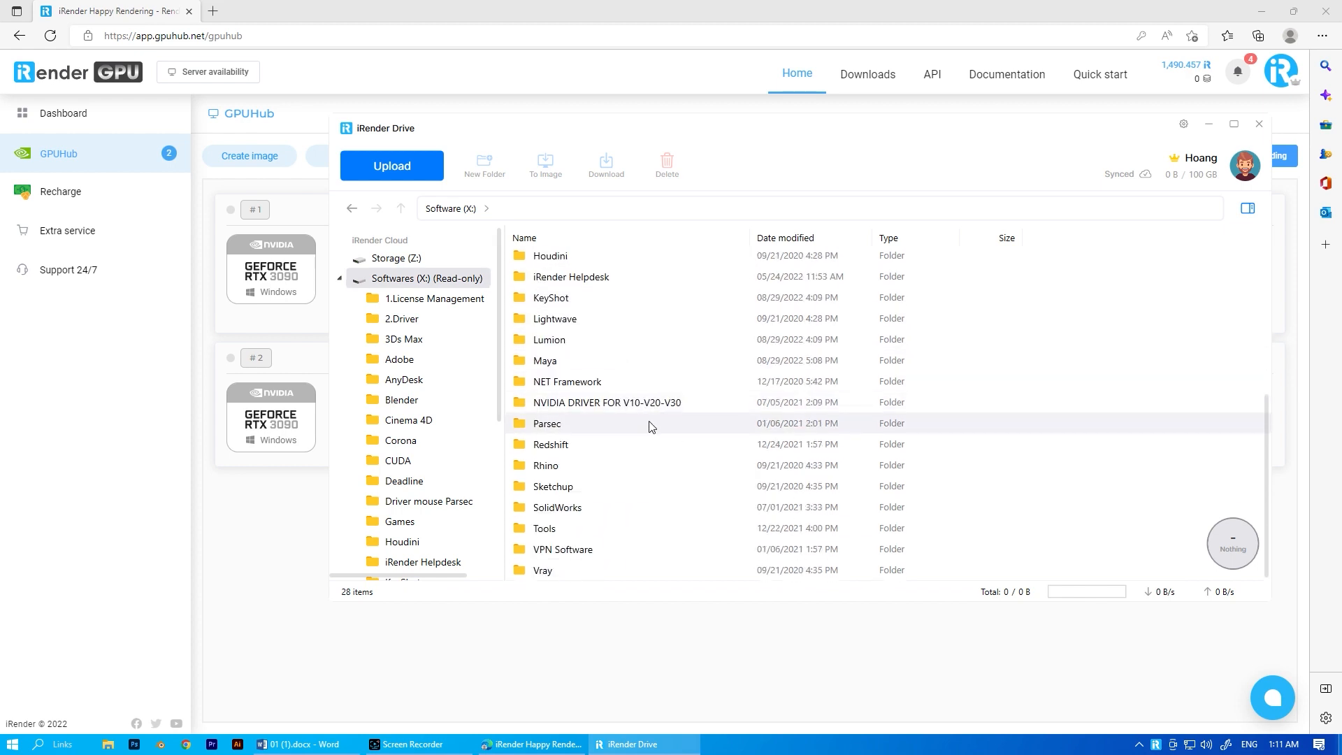
{"action": "left_click", "coordinate": [396, 257]}
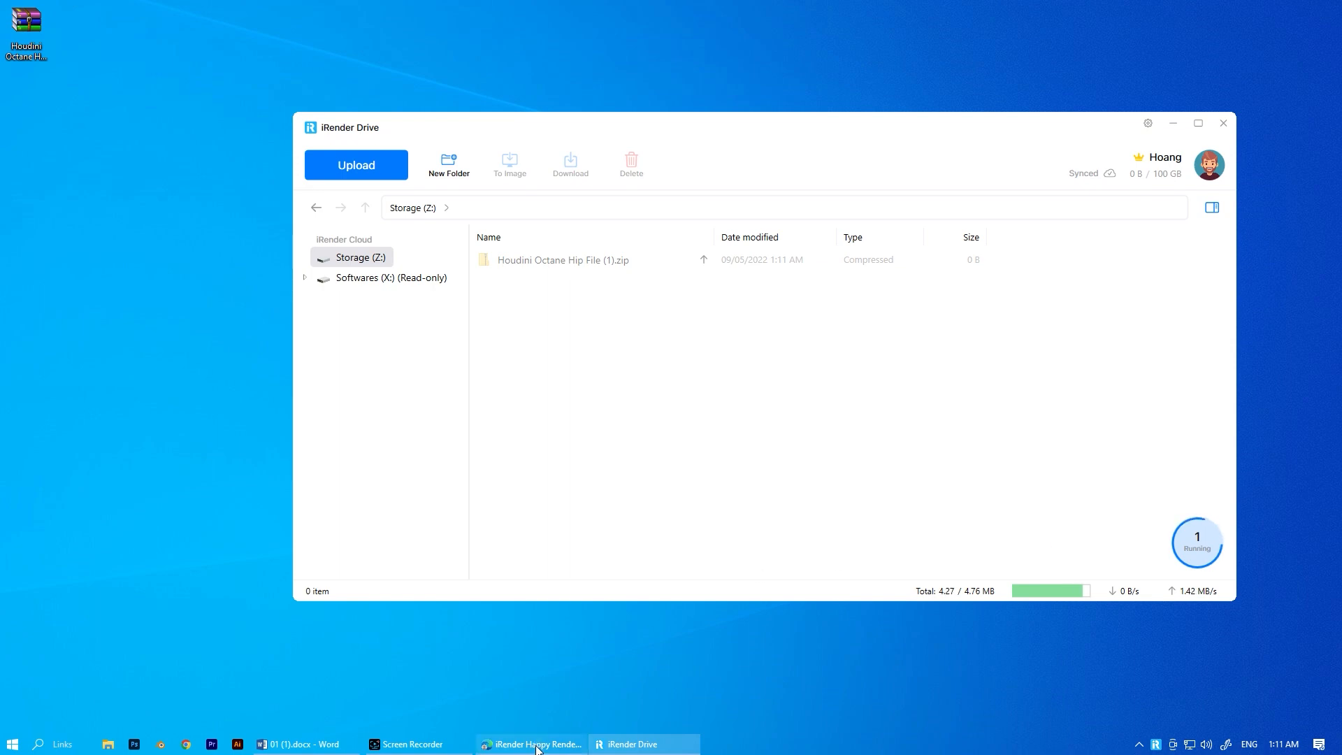
Step: Start a new image named 'Houdini' in the Create image form, then dismiss the form
{"action": "left_click", "coordinate": [531, 742]}
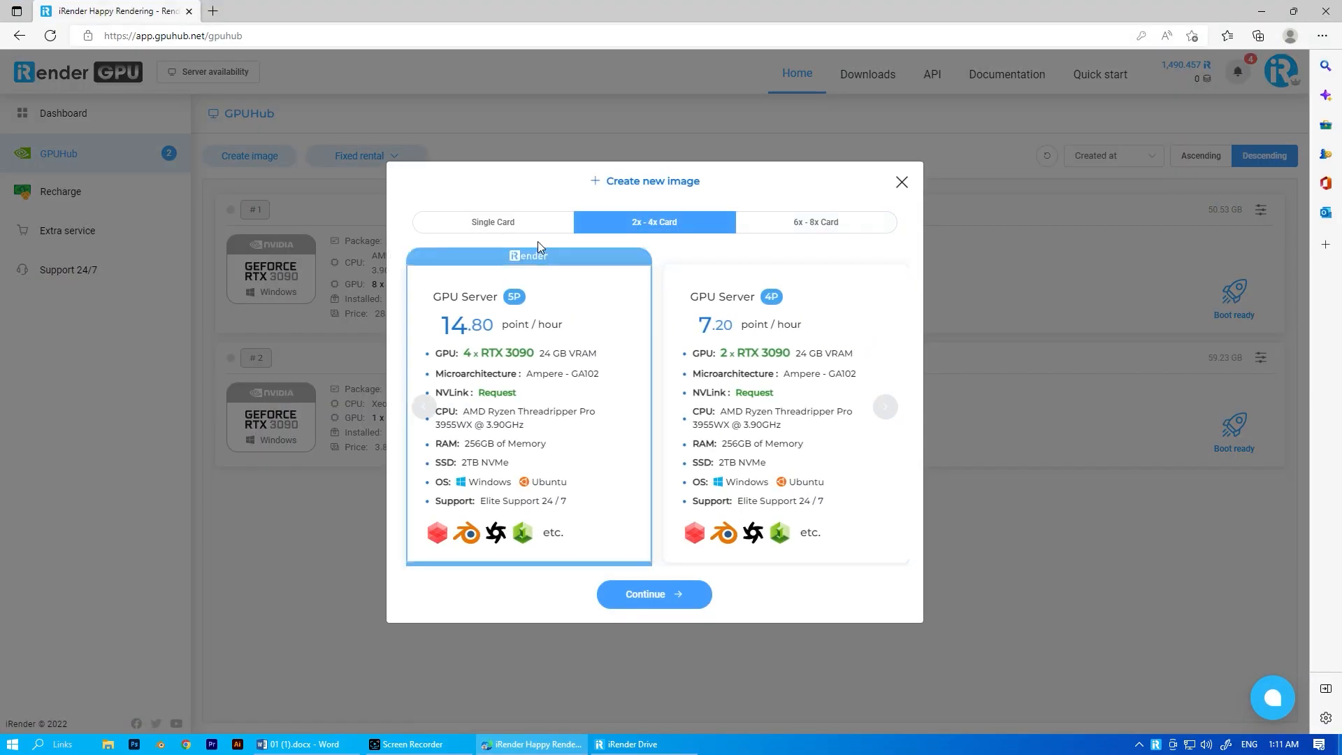
{"action": "left_click", "coordinate": [492, 222]}
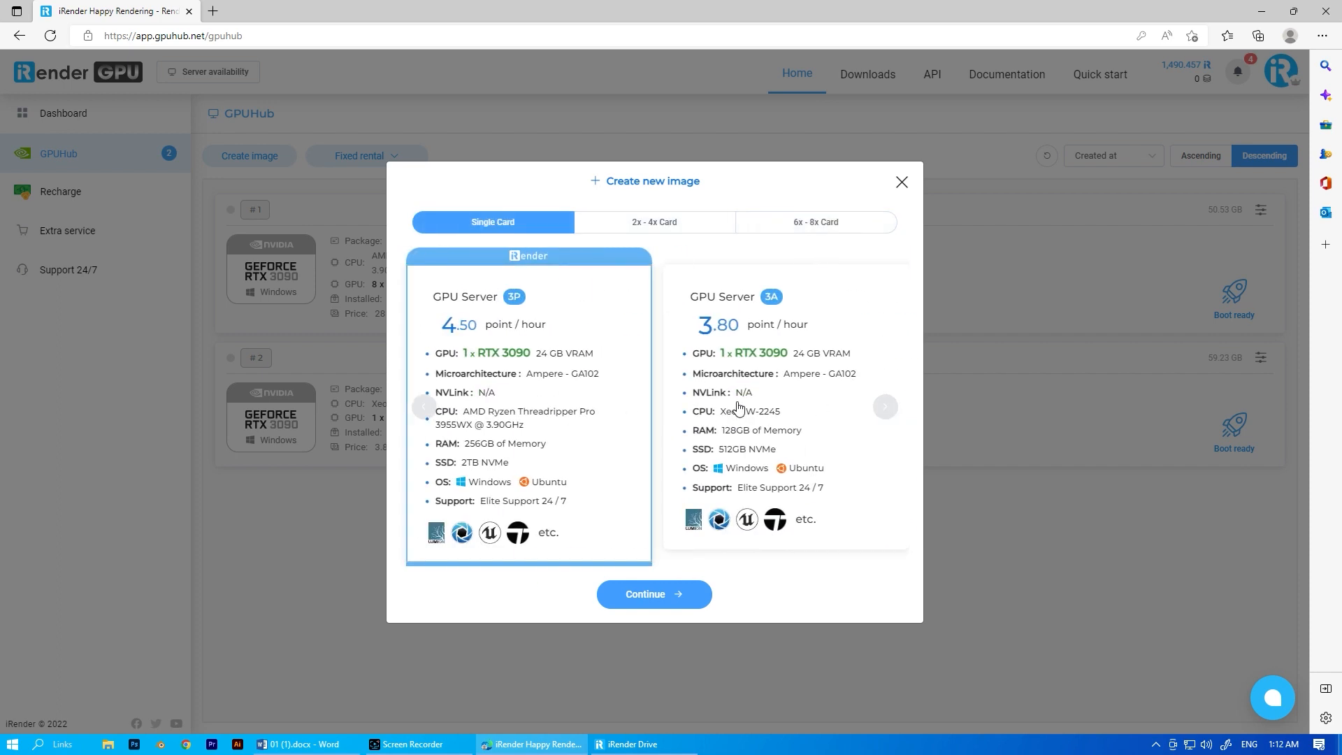
{"action": "left_click", "coordinate": [653, 594]}
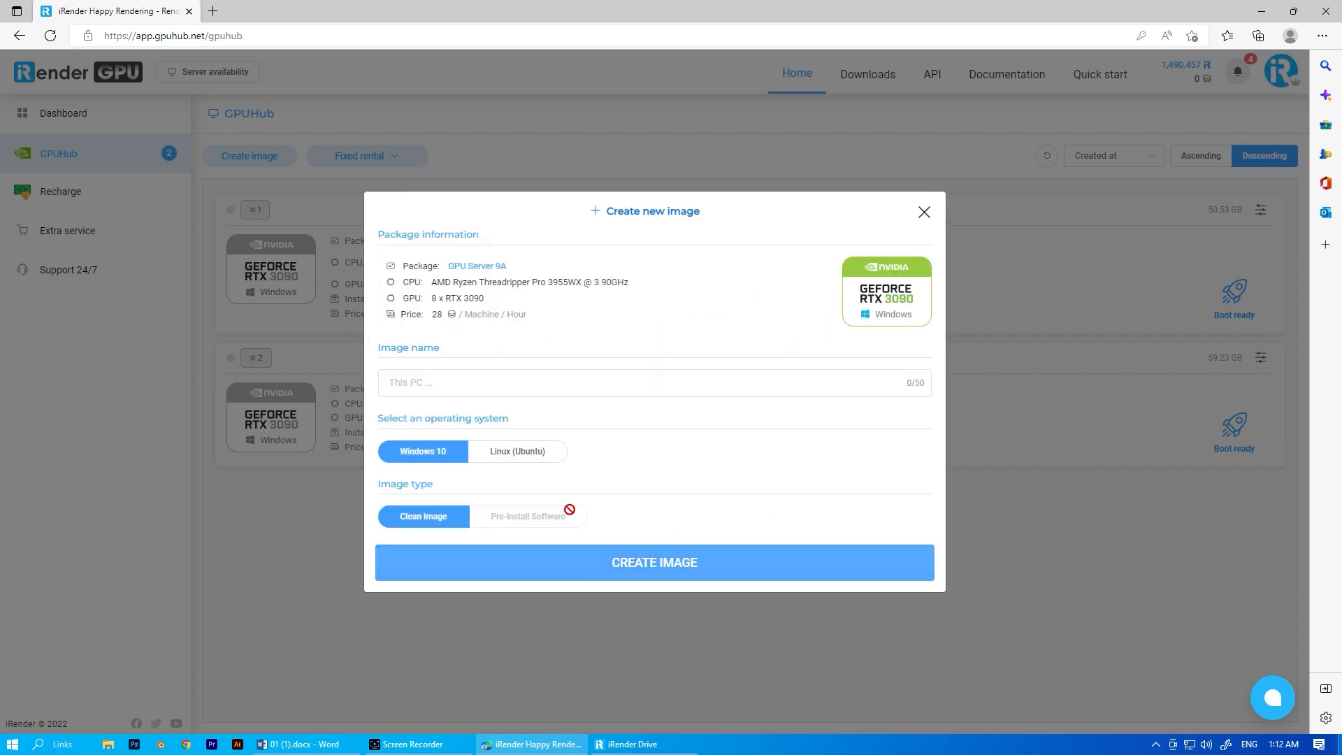
{"action": "type", "text": "Houdini + Octane"}
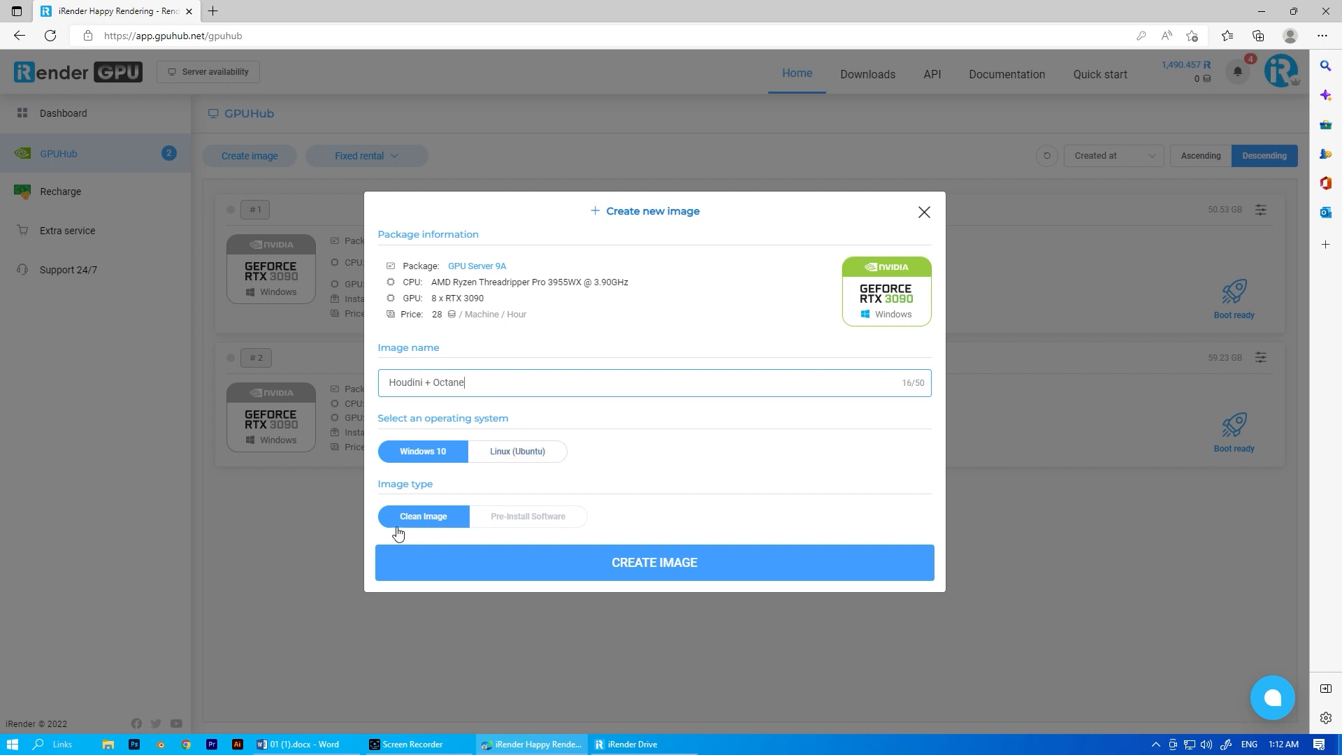
{"action": "mouse_move", "coordinate": [929, 219]}
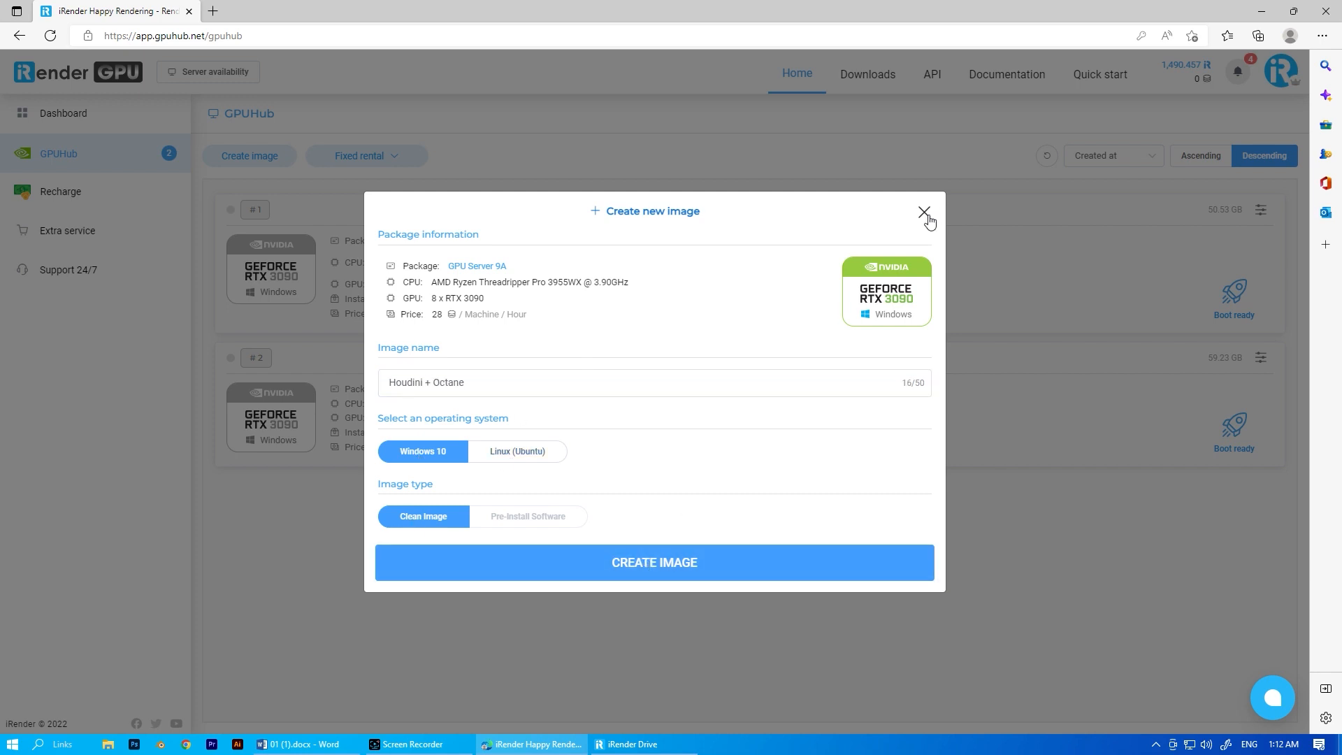
{"action": "left_click", "coordinate": [924, 212]}
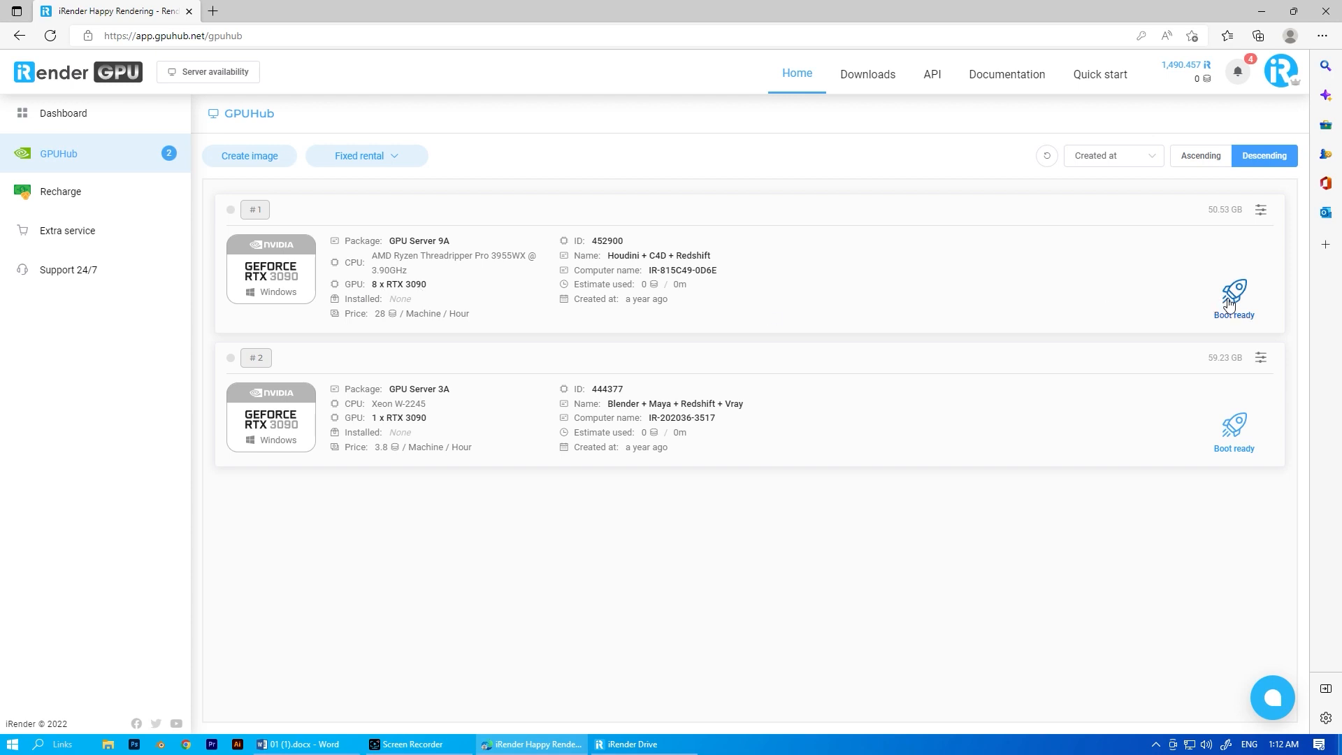
Step: Boot the 8×RTX 3090 machine #1 and confirm the boot
{"action": "left_click", "coordinate": [1234, 295]}
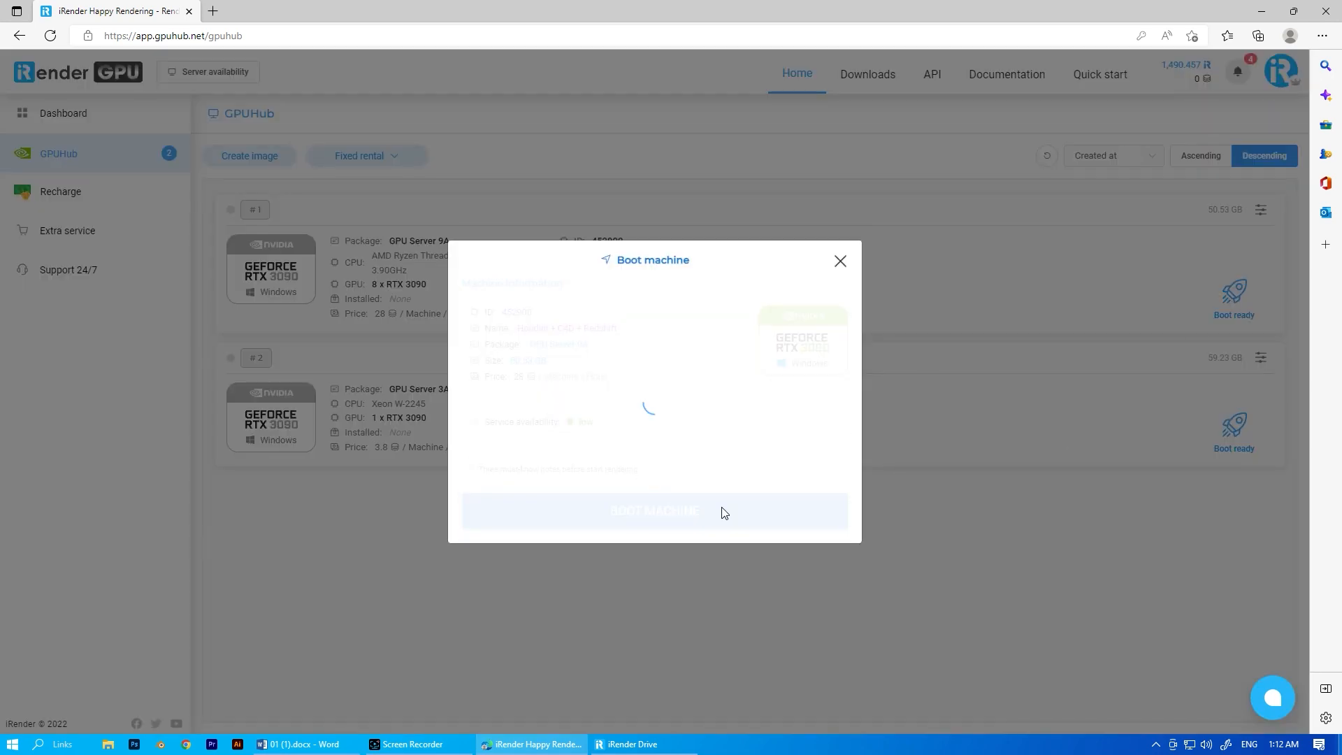
{"action": "left_click", "coordinate": [654, 512]}
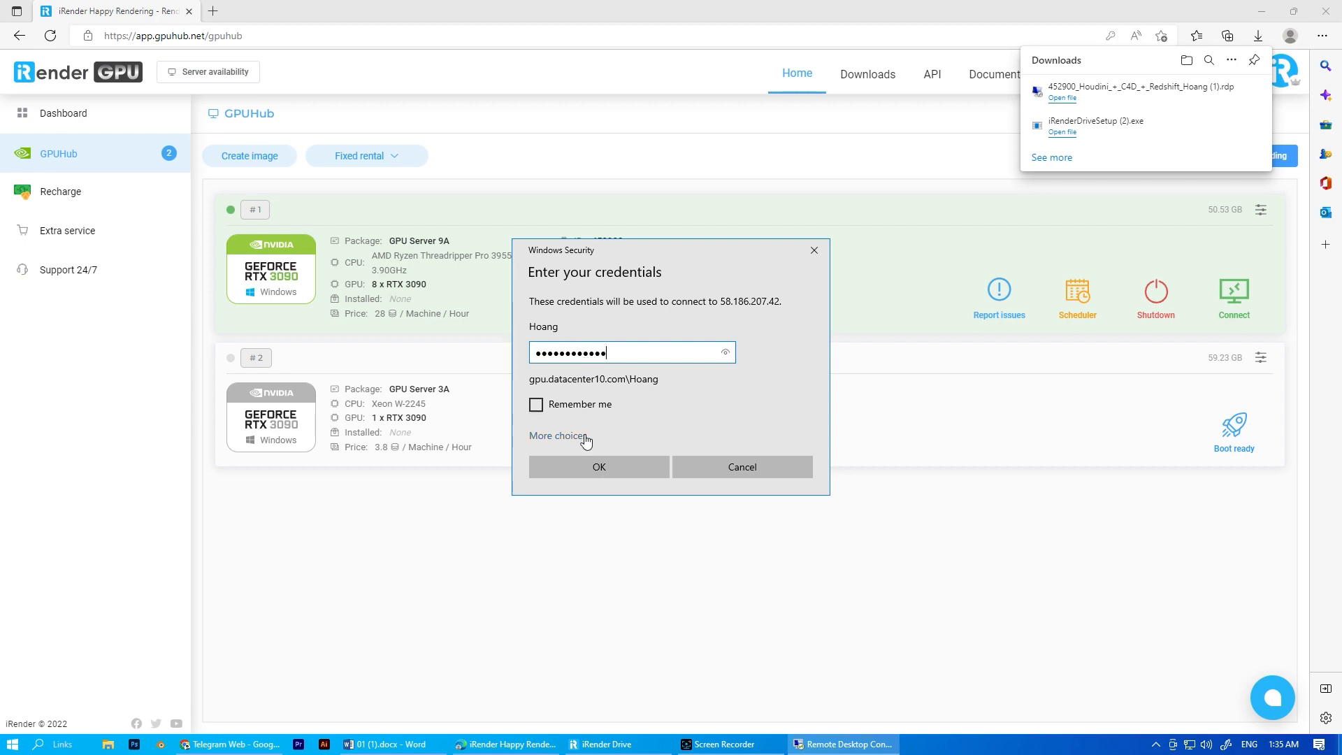
Step: Submit the Windows Security credentials to connect to the remote server
{"action": "left_click", "coordinate": [599, 467]}
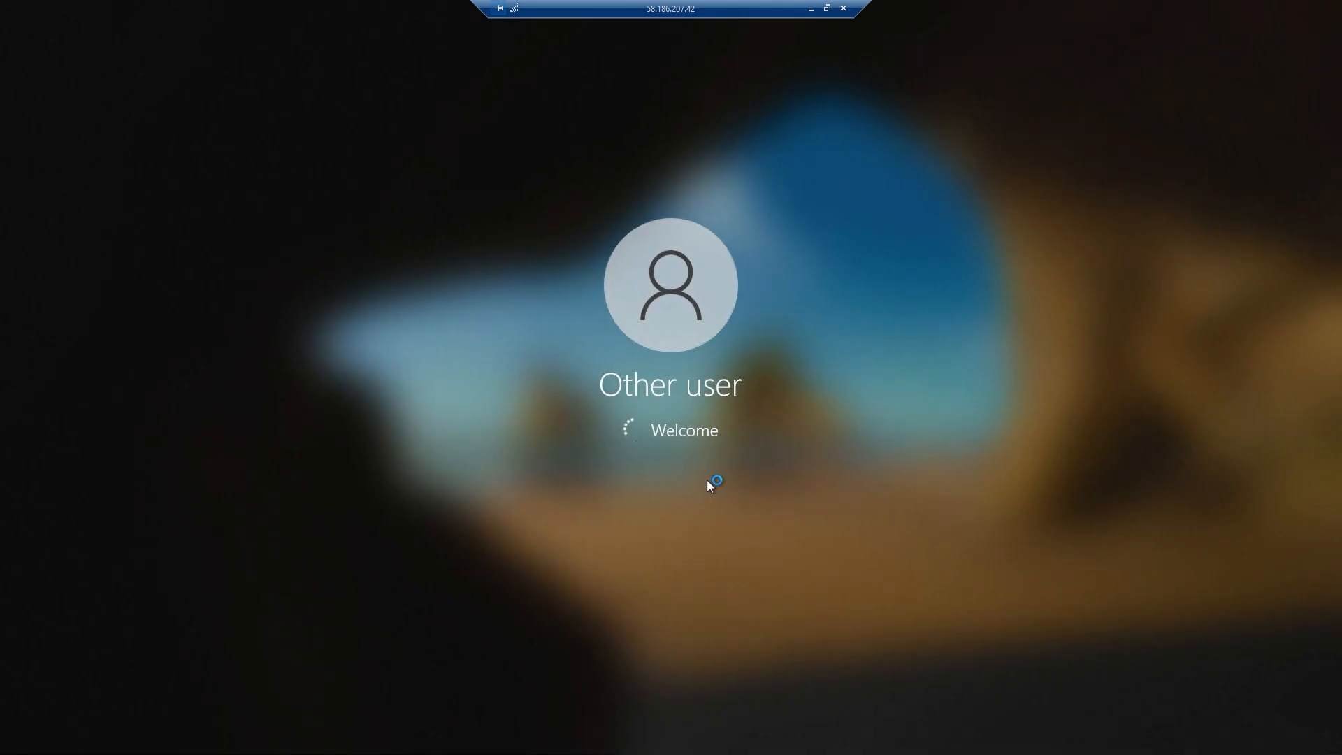
{"action": "mouse_move", "coordinate": [811, 192]}
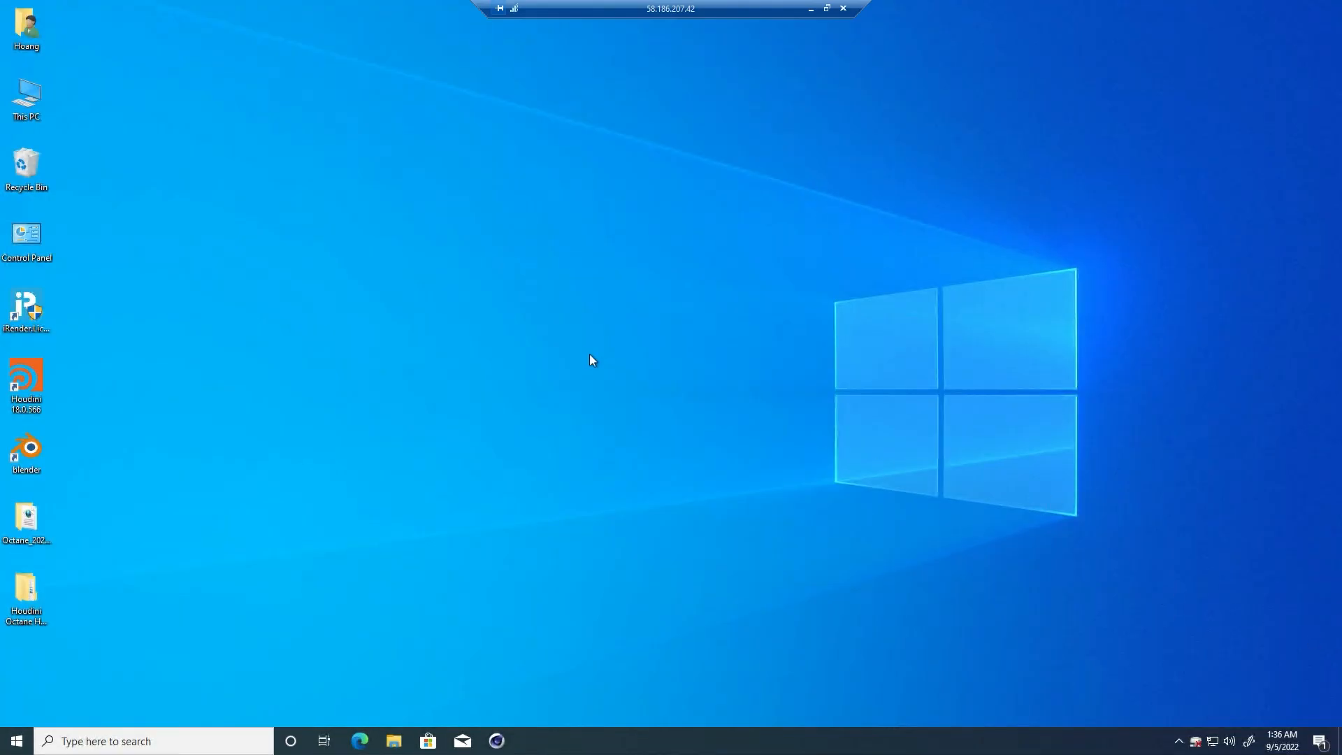
{"action": "mouse_move", "coordinate": [244, 566]}
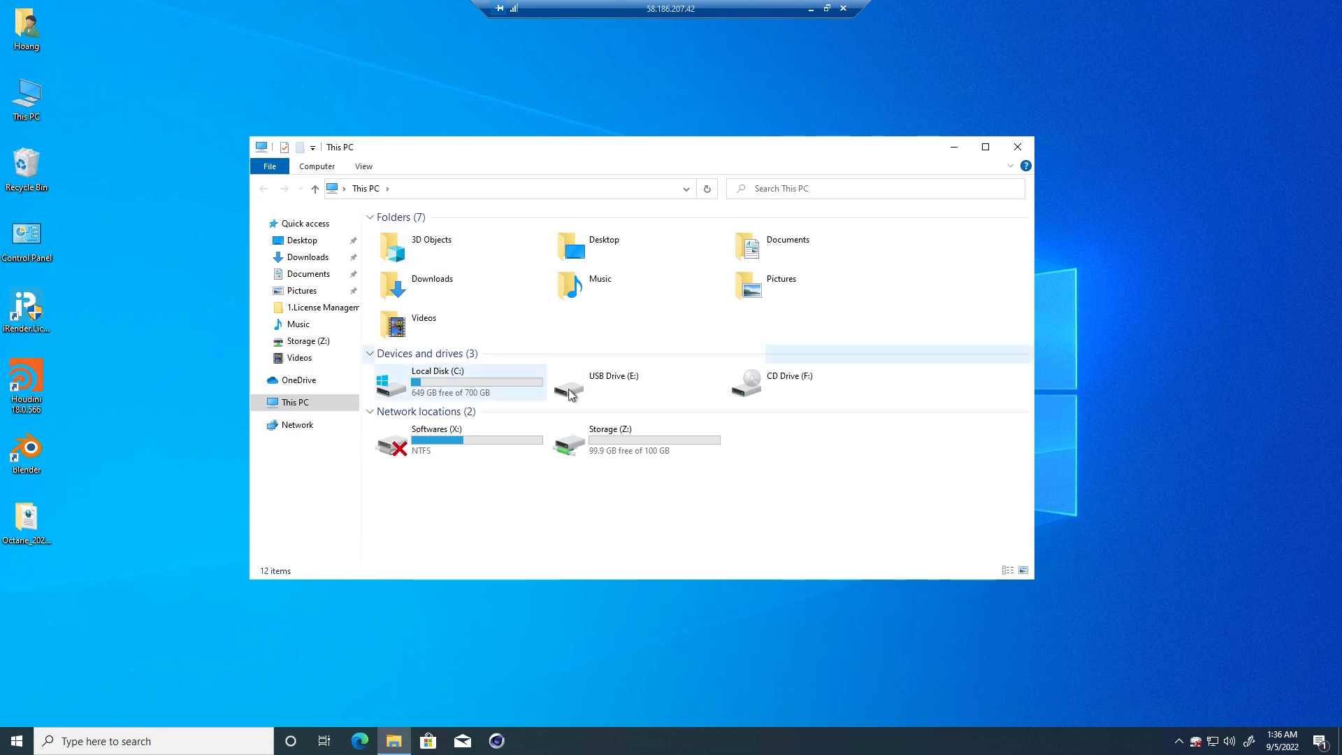
Step: Open the uploaded project zip from Storage (Z:), dismissing the security warning
{"action": "left_click", "coordinate": [633, 439]}
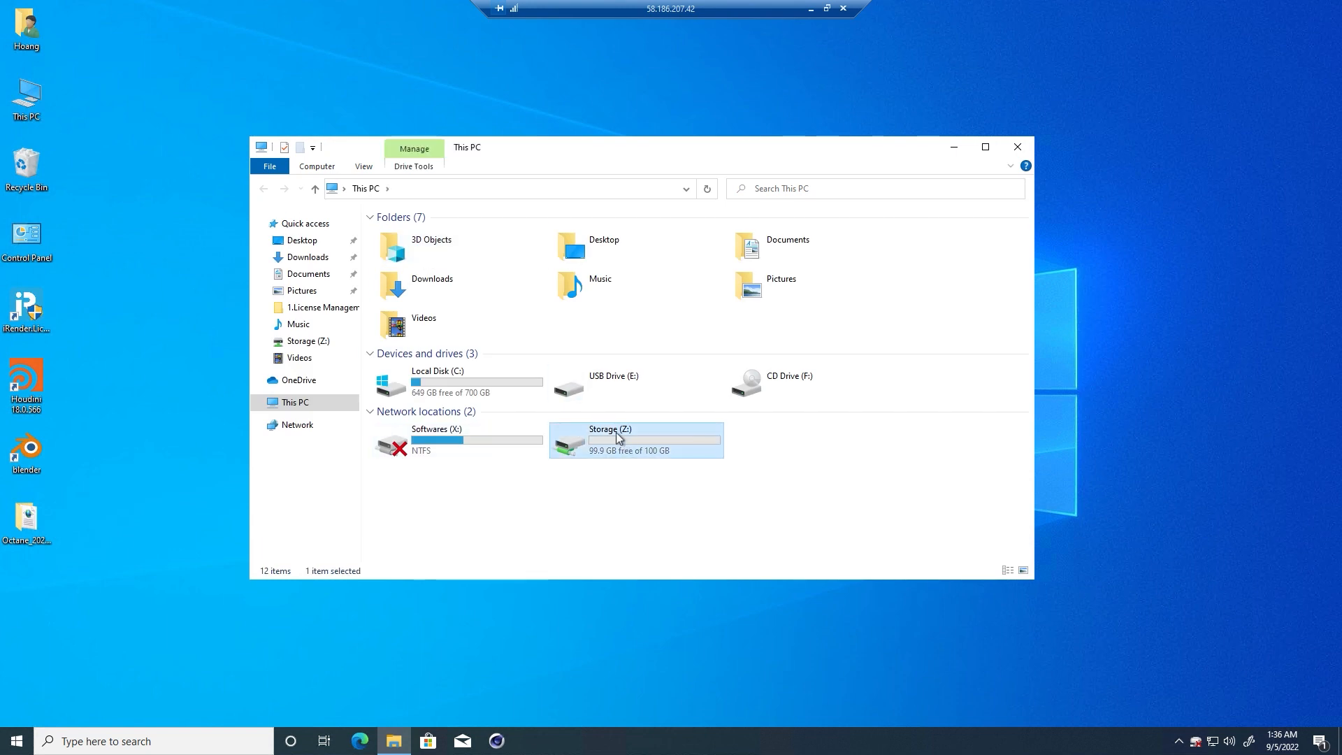
{"action": "double_click", "coordinate": [610, 439]}
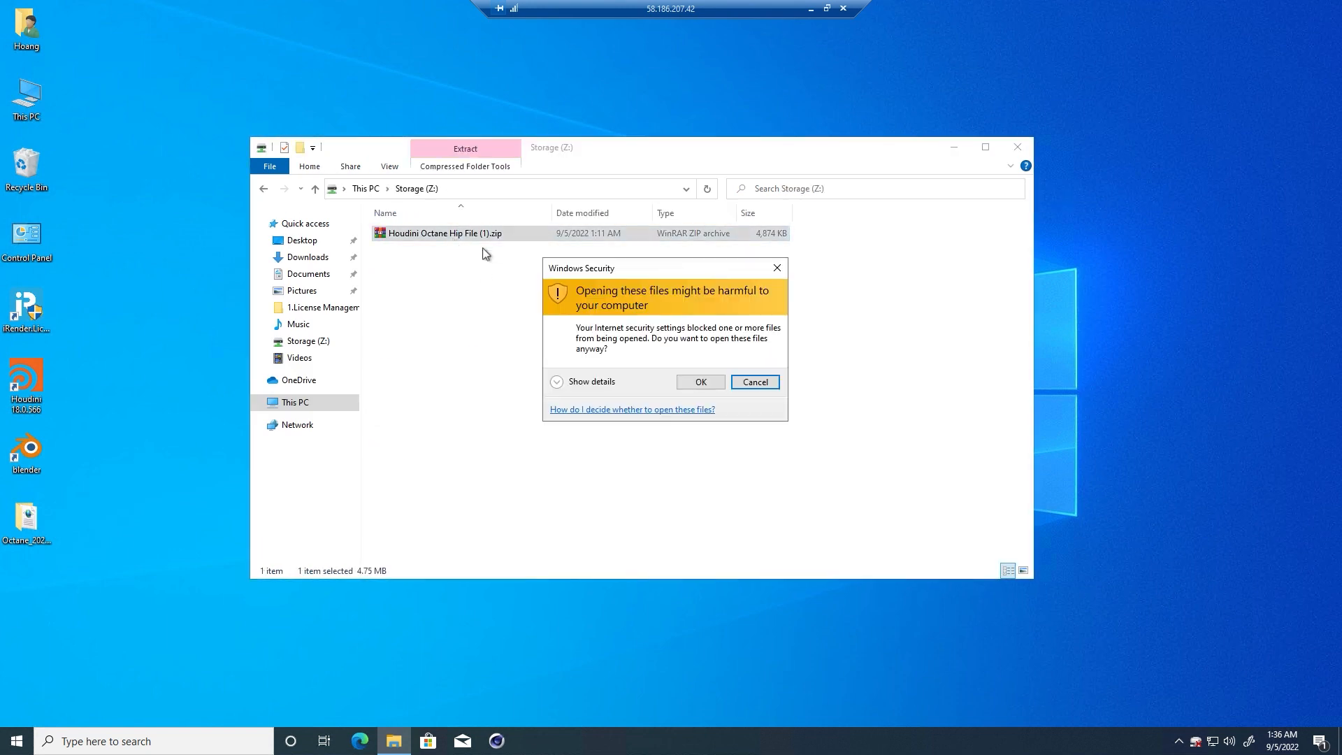
{"action": "left_click", "coordinate": [753, 382]}
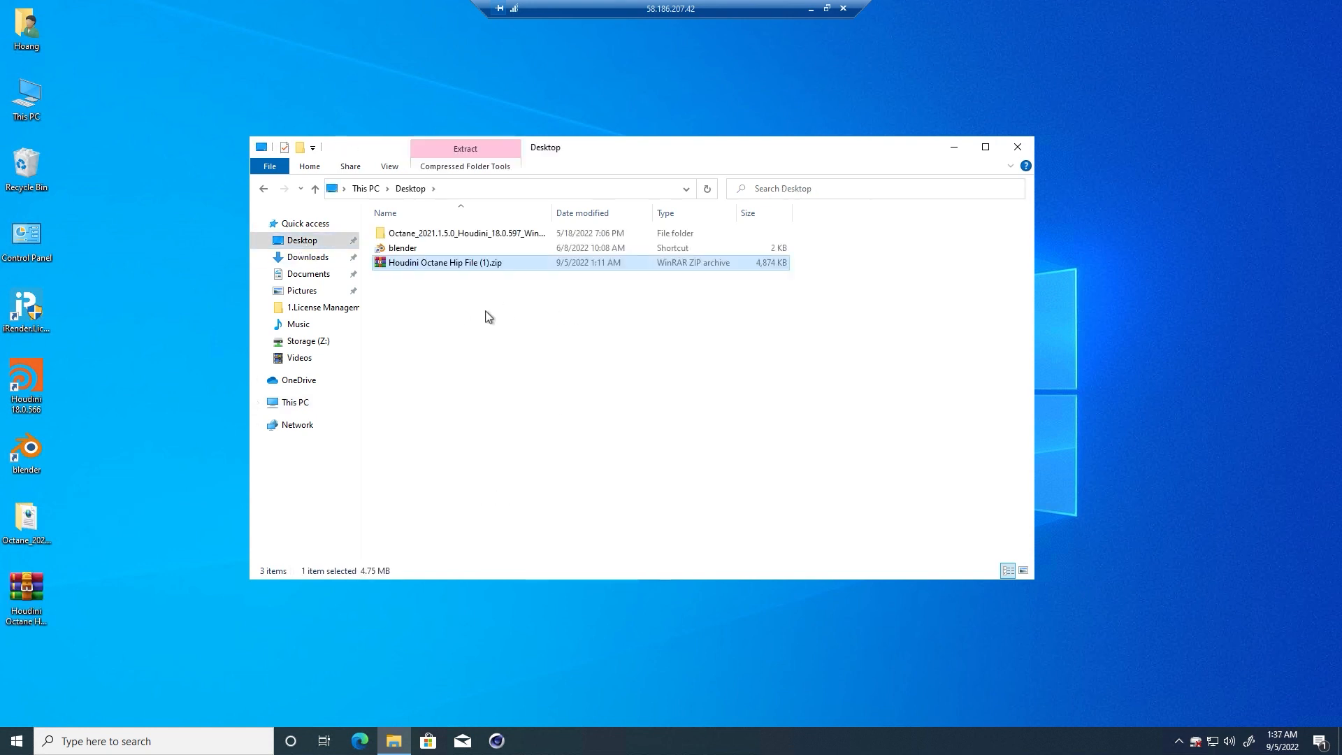
Step: Extract the archive on the Desktop and move the project folder up the desktop
{"action": "right_click", "coordinate": [25, 590]}
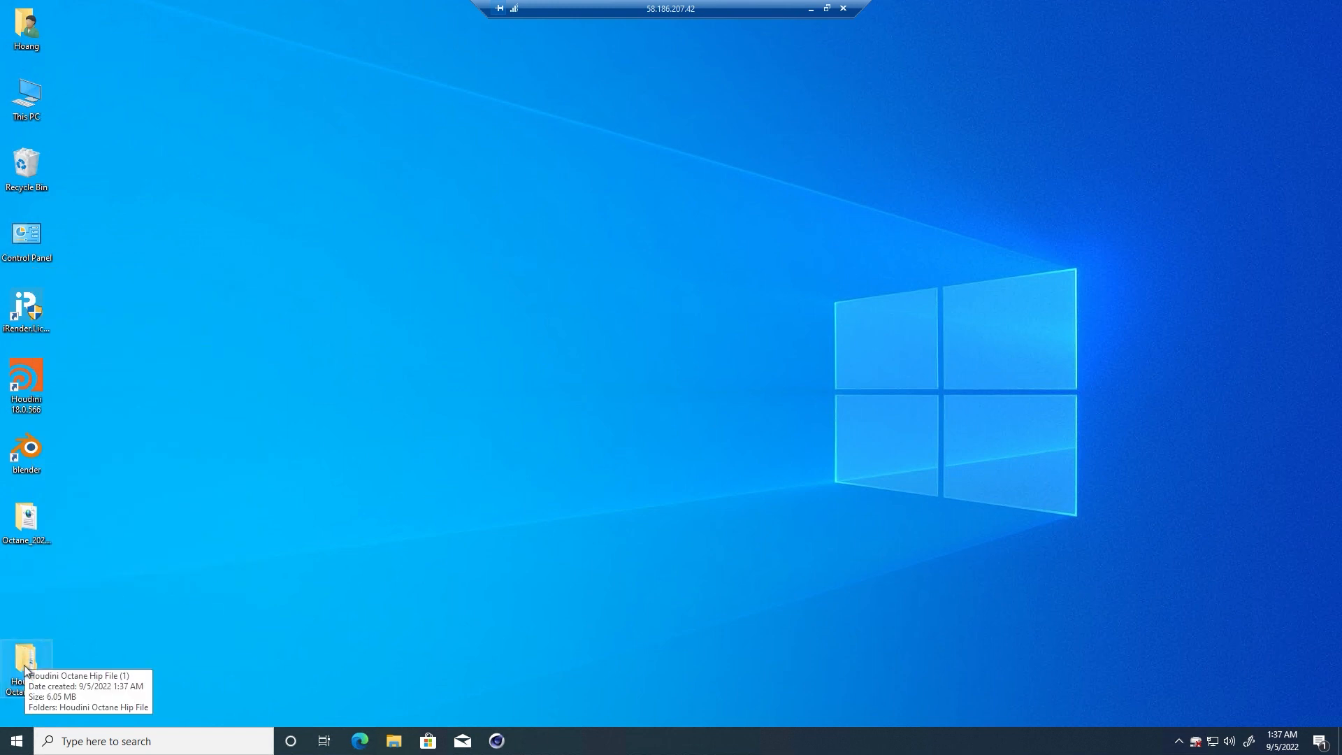
{"action": "left_click_drag", "start_coordinate": [25, 658], "coordinate": [290, 244]}
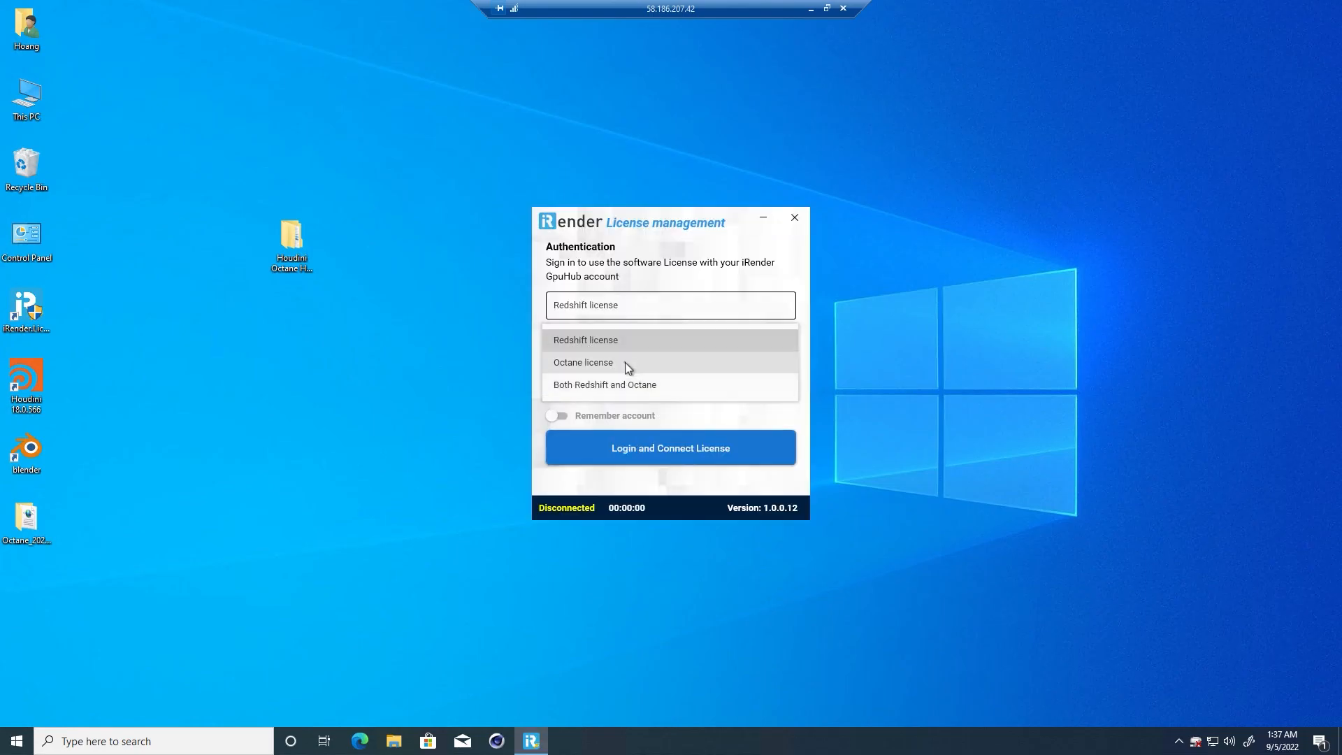
Step: Choose the Octane license, log in and connect it, then hide the license window
{"action": "left_click", "coordinate": [583, 363]}
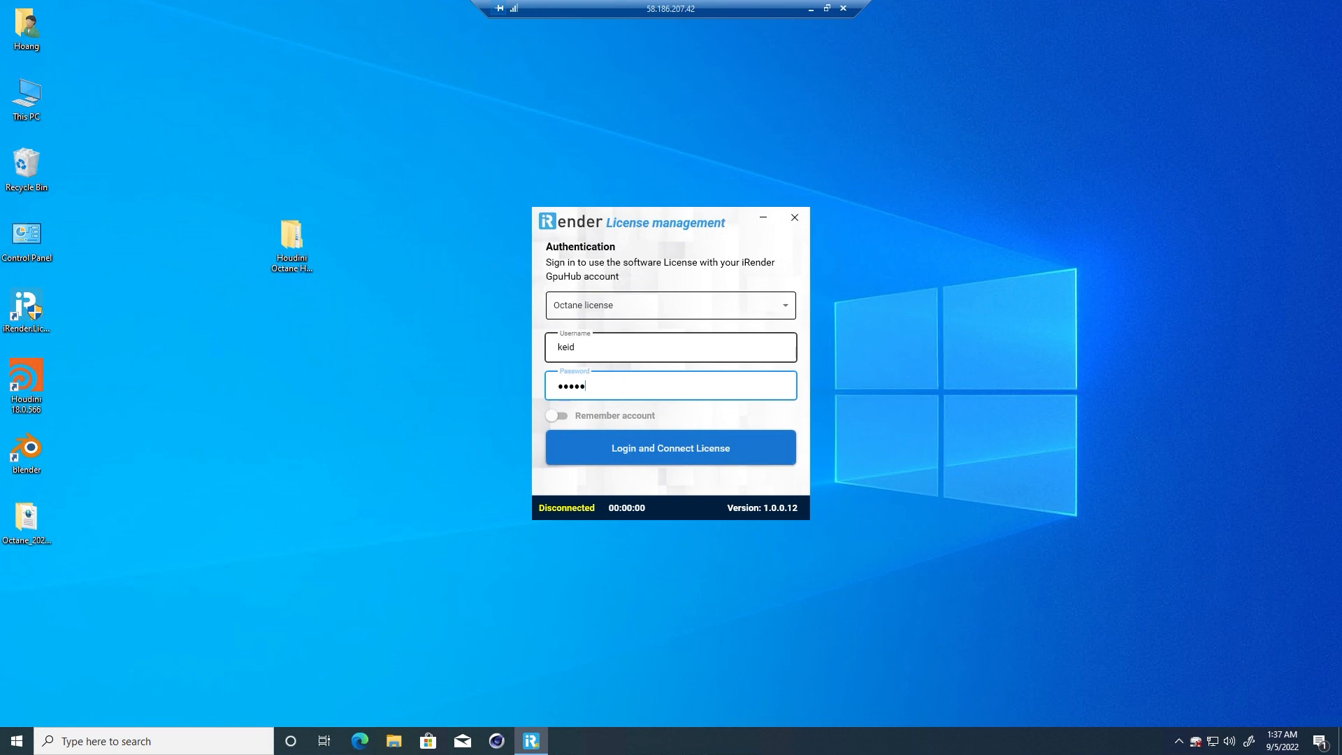
{"action": "left_click", "coordinate": [670, 448]}
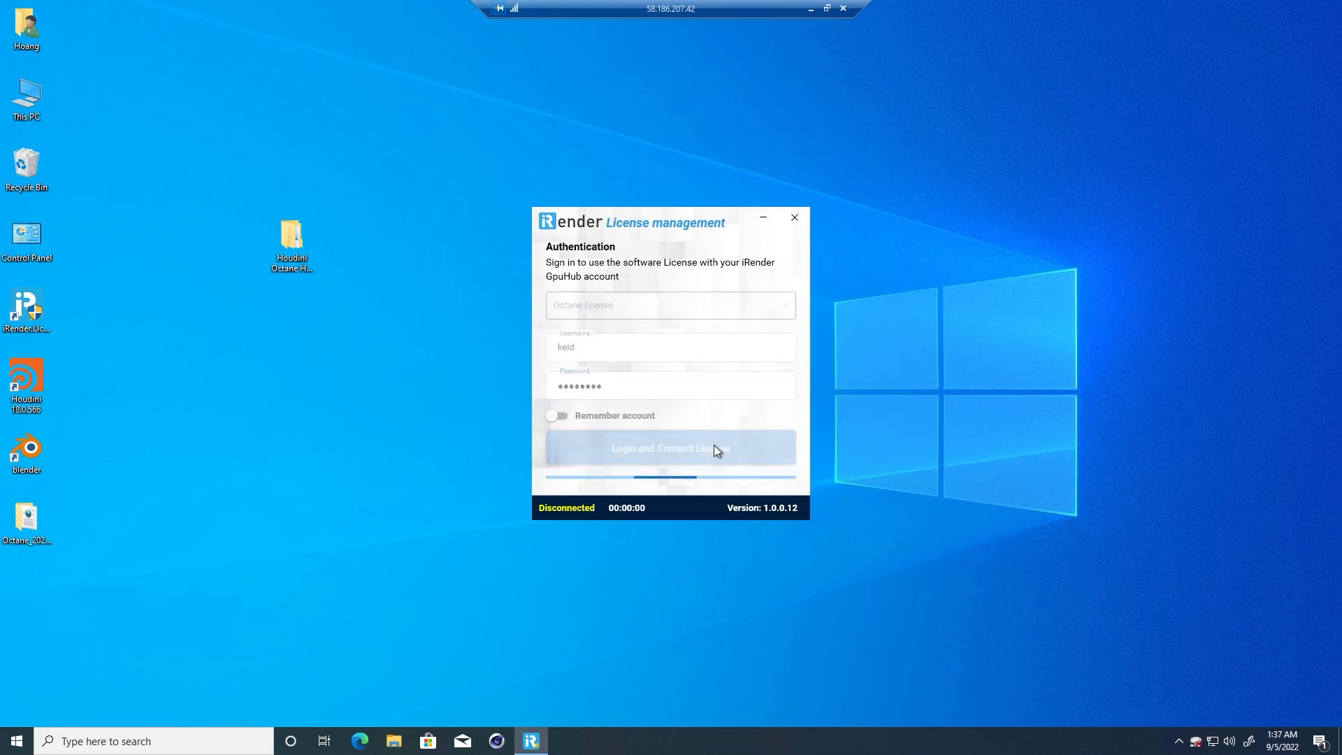
{"action": "left_click", "coordinate": [670, 448]}
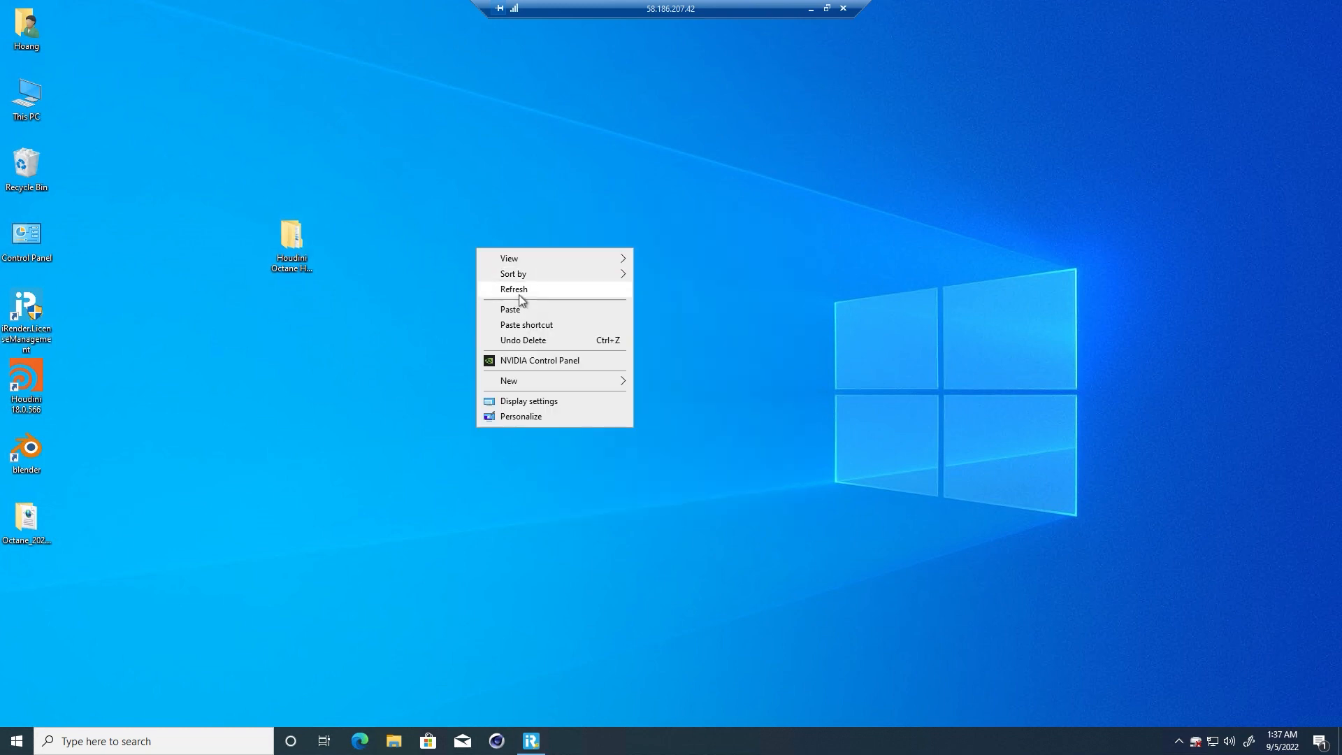
Step: Open the A.hip scene from the extracted project folder in Houdini
{"action": "double_click", "coordinate": [291, 239]}
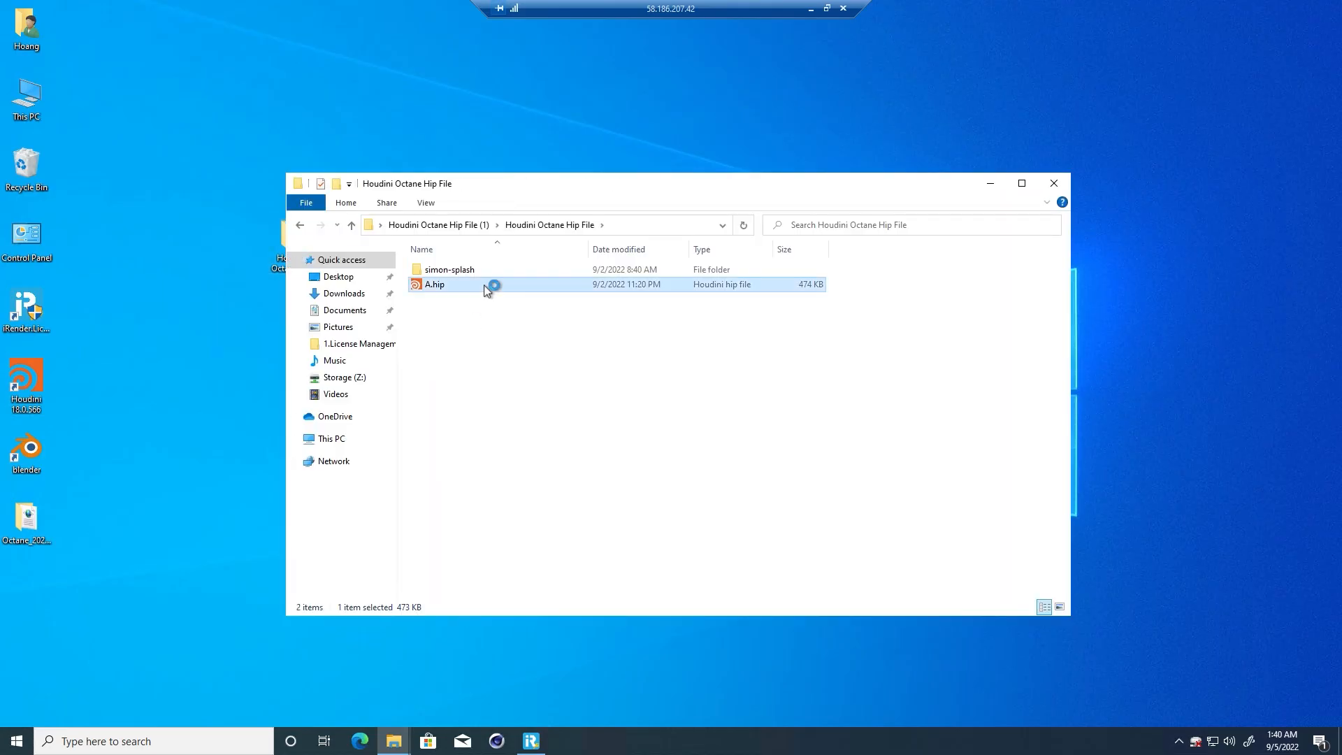
{"action": "double_click", "coordinate": [434, 284]}
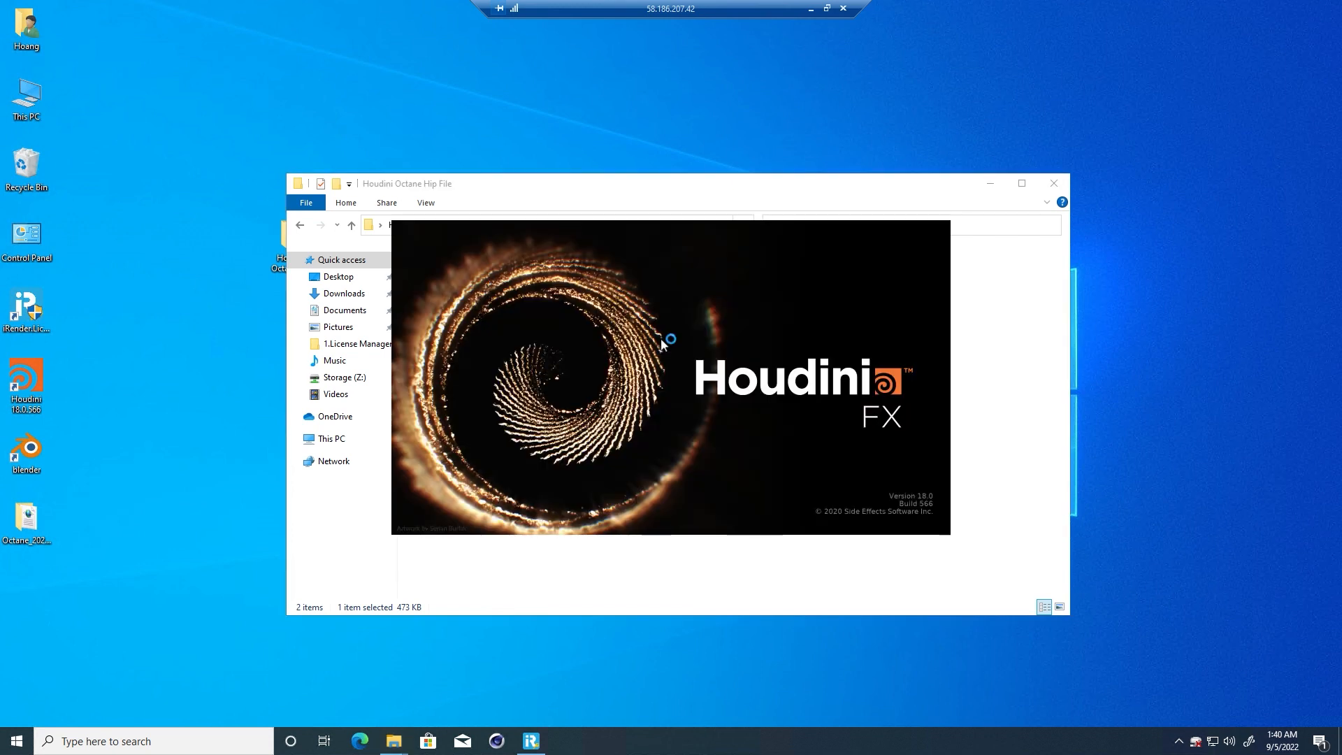
{"action": "mouse_move", "coordinate": [657, 558]}
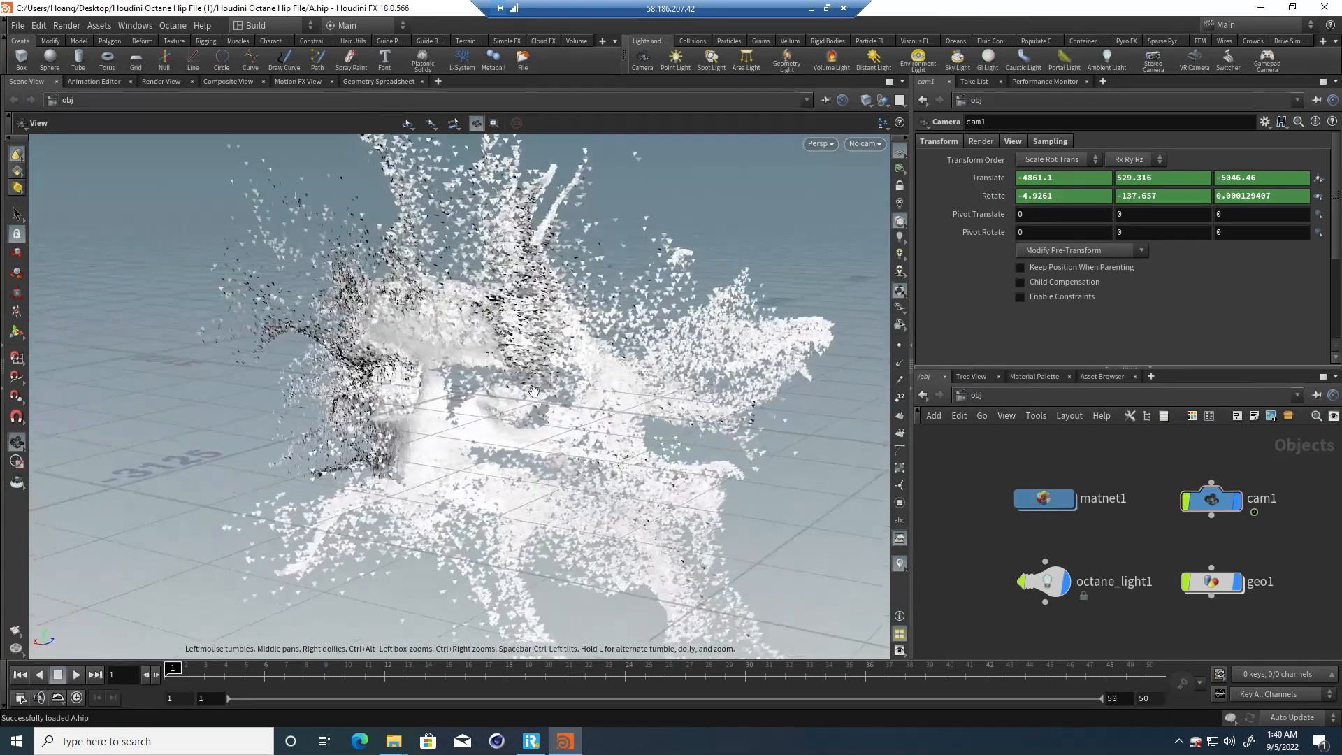
Step: Switch to the /out network and render Octane_ROP1 to disk
{"action": "left_click", "coordinate": [937, 100]}
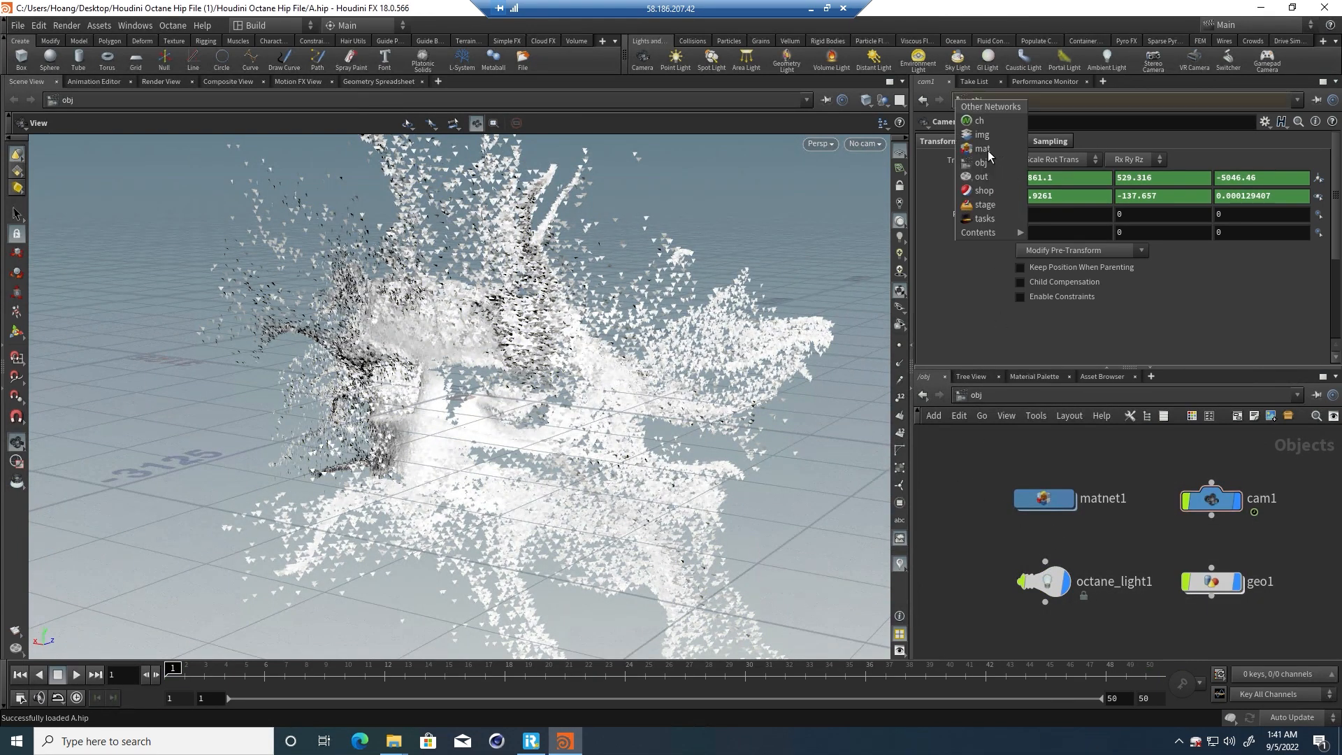
{"action": "left_click", "coordinate": [979, 176]}
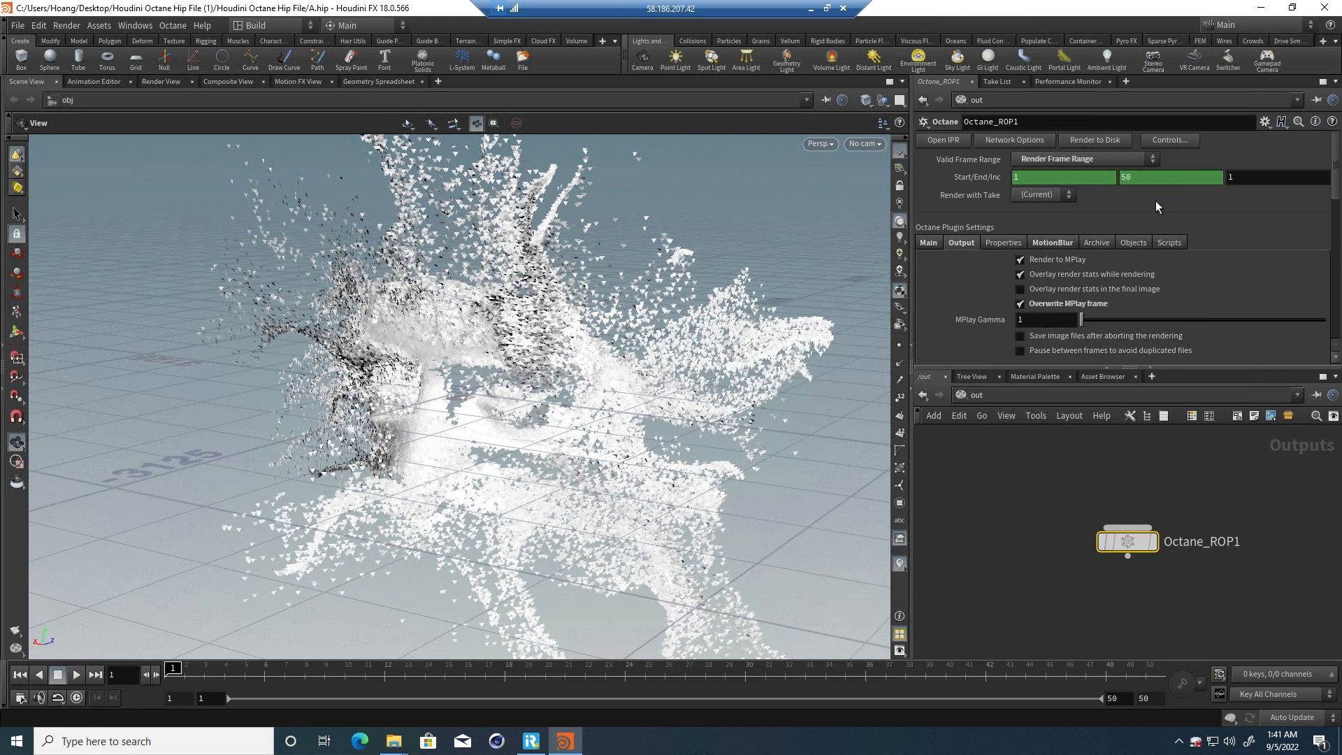
{"action": "left_click", "coordinate": [961, 242]}
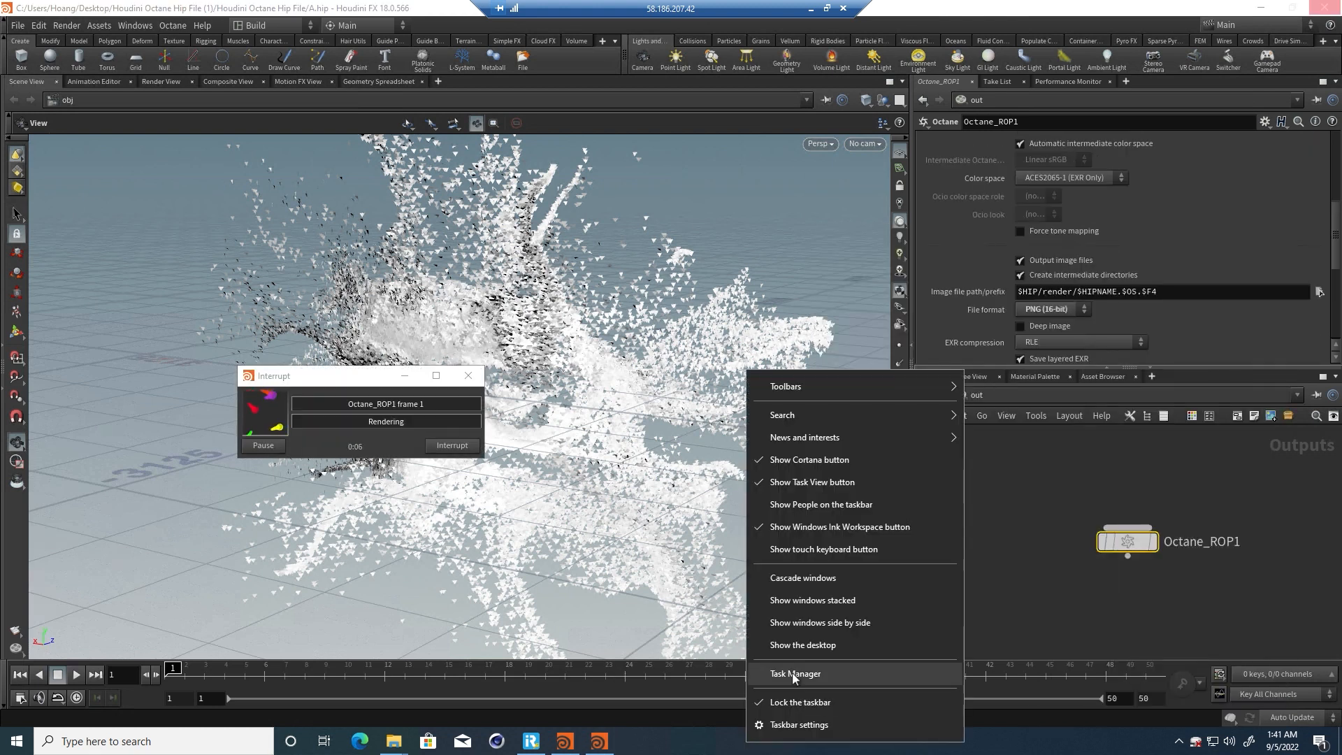
Step: Check RTX 3090 GPU usage in Task Manager during the render, then begin exiting Houdini
{"action": "left_click", "coordinate": [793, 674]}
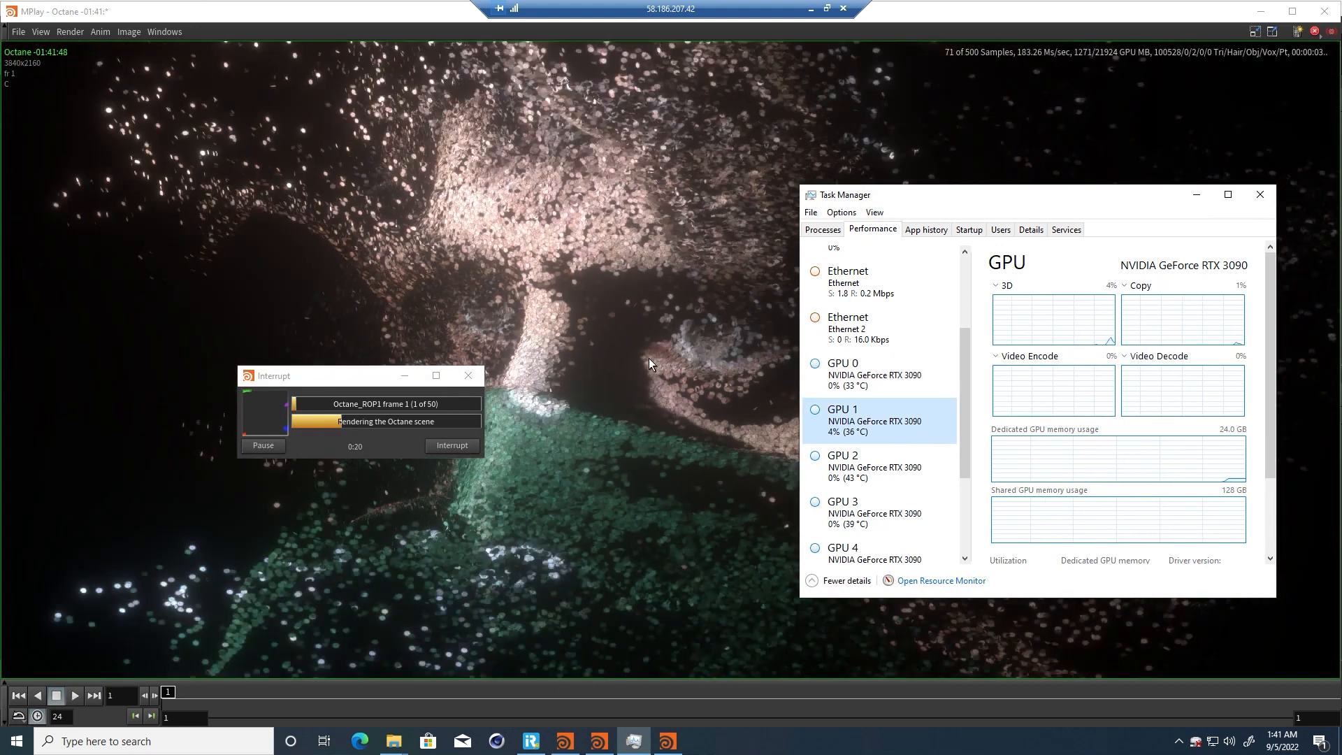
{"action": "left_click", "coordinate": [1124, 356]}
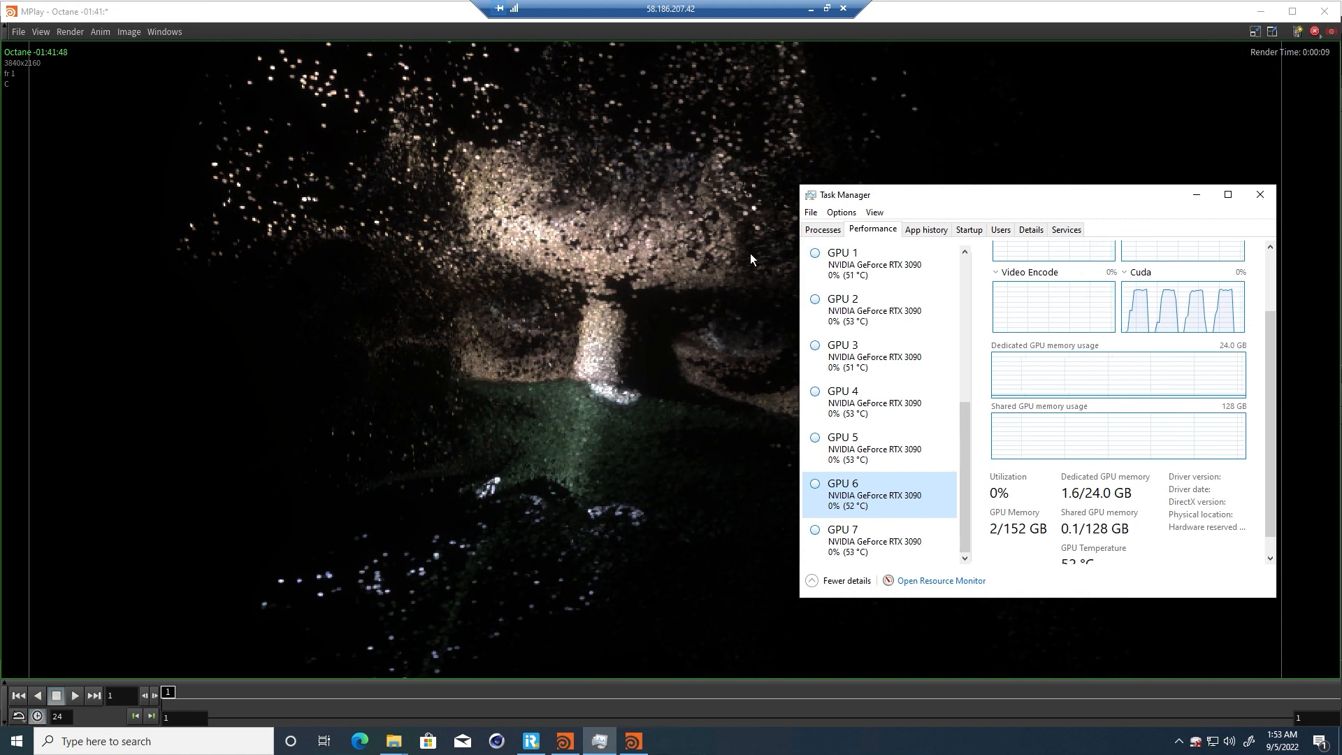
{"action": "left_click", "coordinate": [1259, 195]}
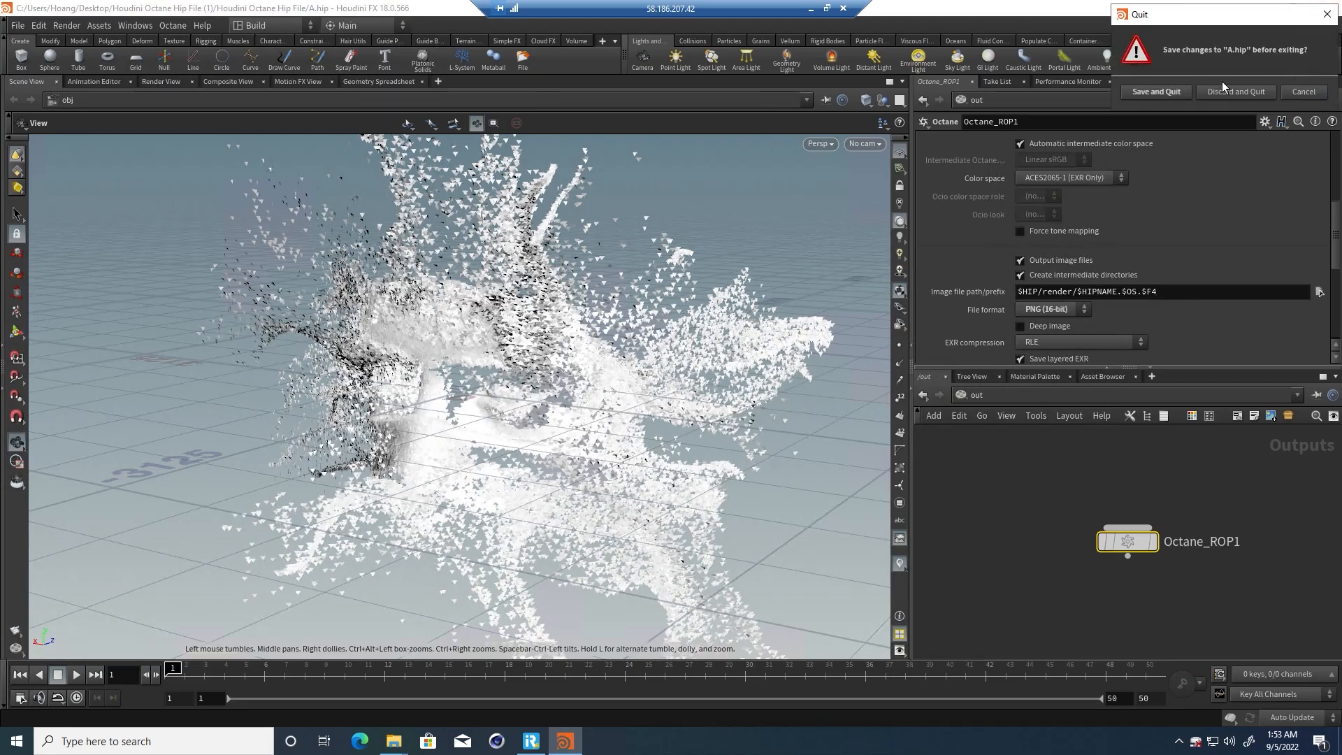
Step: Quit Houdini without saving, close Explorer, and disconnect the Octane license with logout
{"action": "left_click", "coordinate": [1234, 93]}
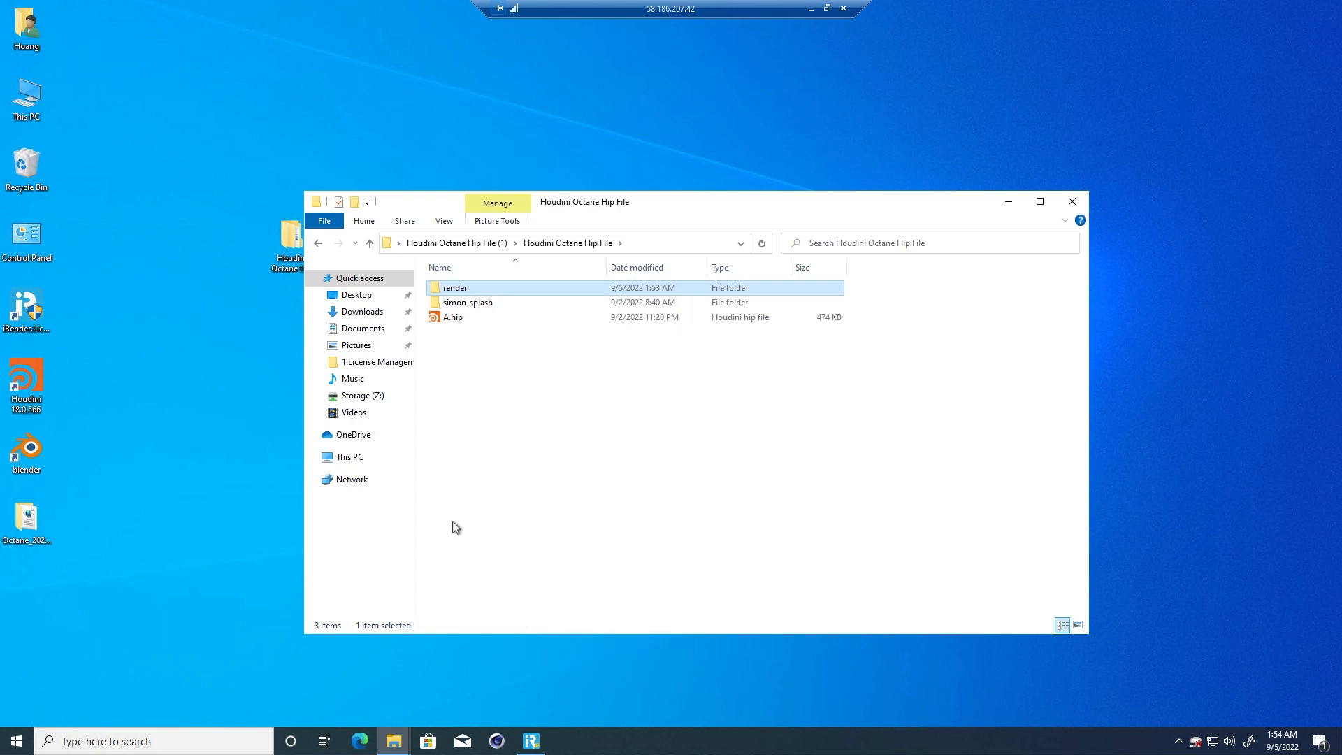
{"action": "left_click", "coordinate": [361, 411]}
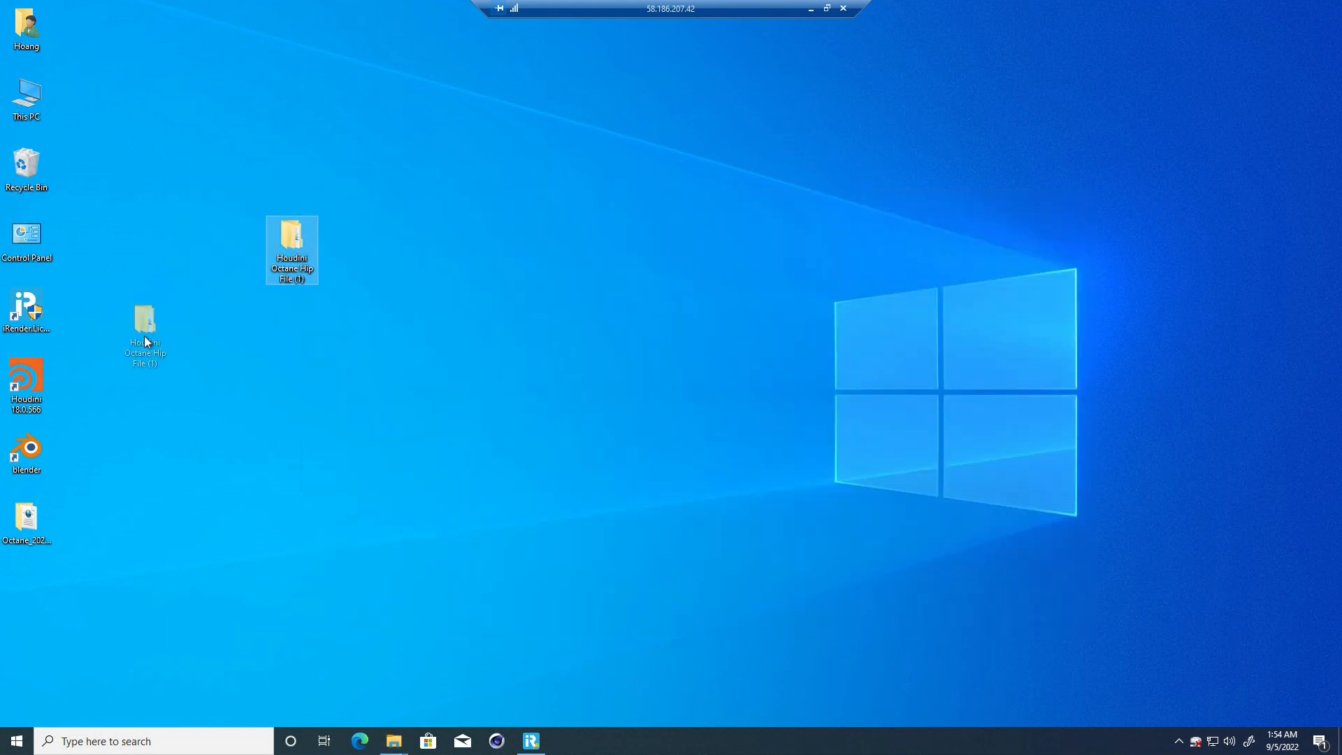
{"action": "left_click", "coordinate": [530, 741]}
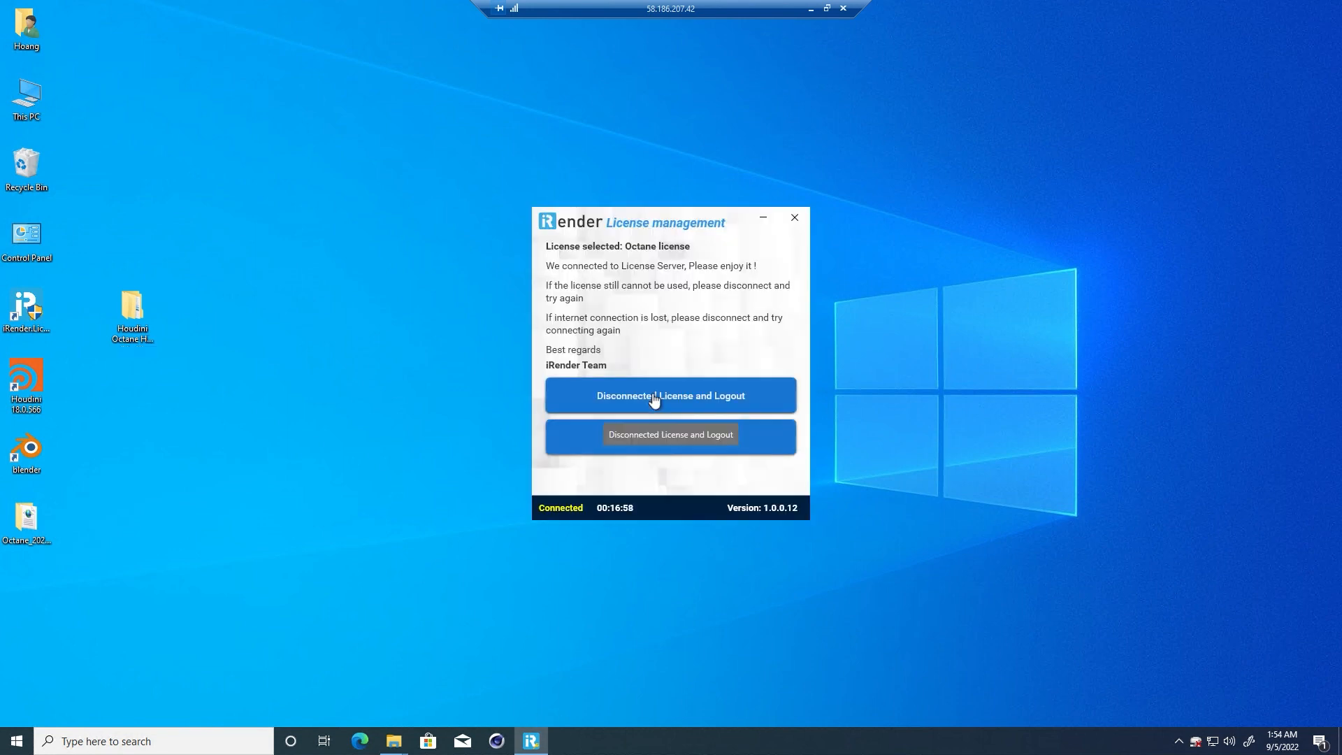
{"action": "left_click", "coordinate": [670, 394]}
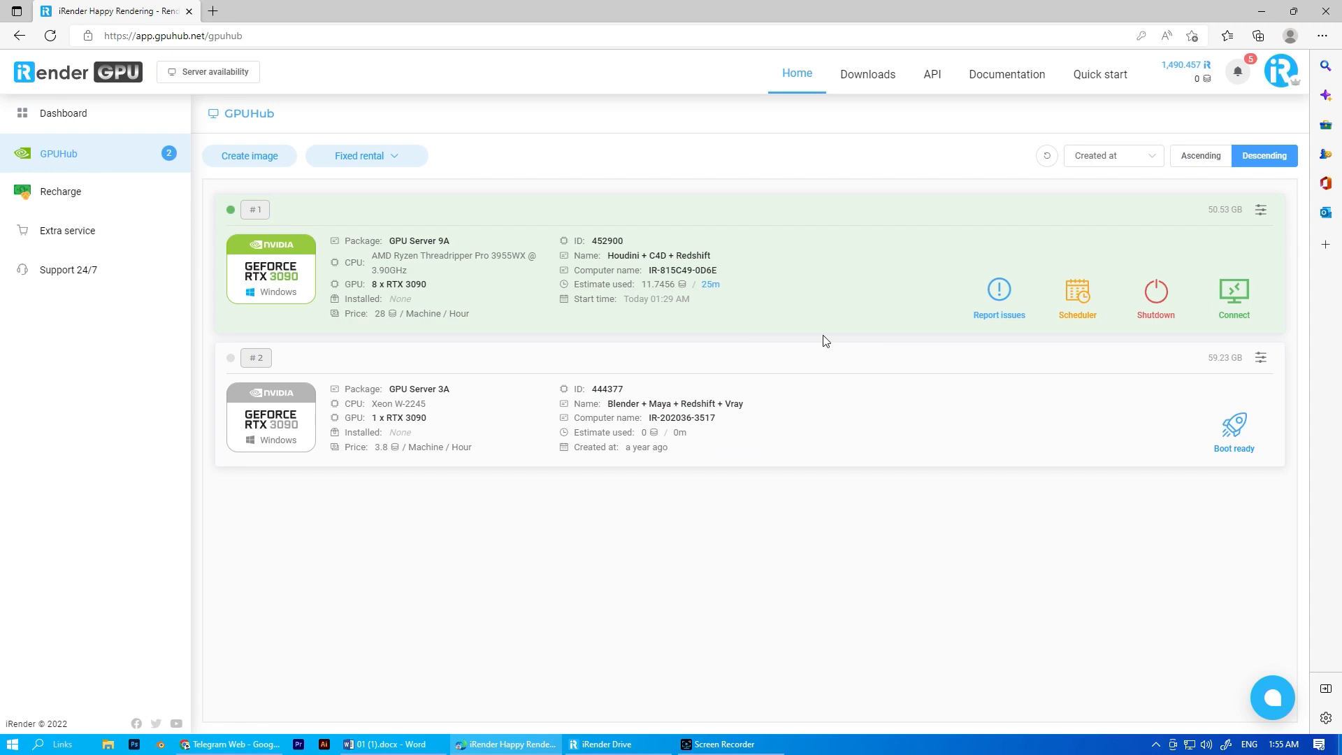
Step: Shut down the rented 8×RTX 3090 server and close the rating popup
{"action": "left_click", "coordinate": [1156, 295]}
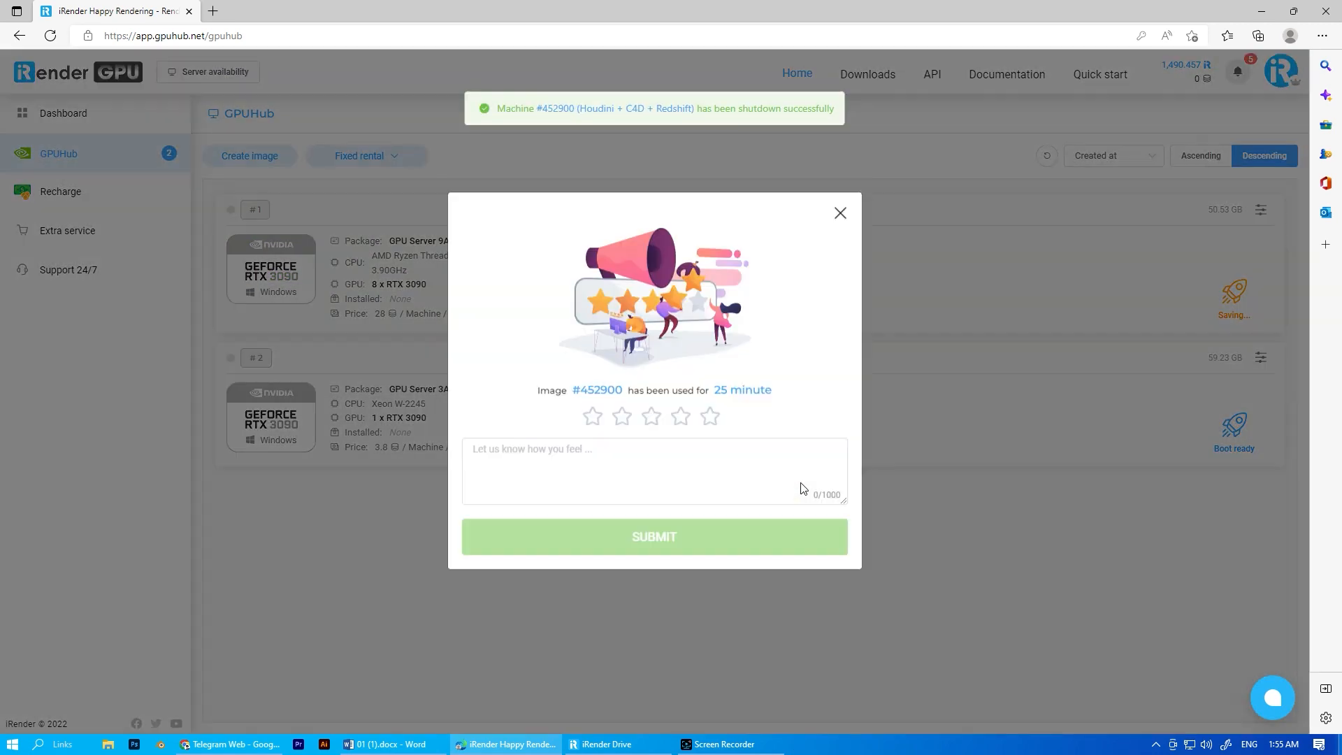
{"action": "left_click", "coordinate": [839, 212]}
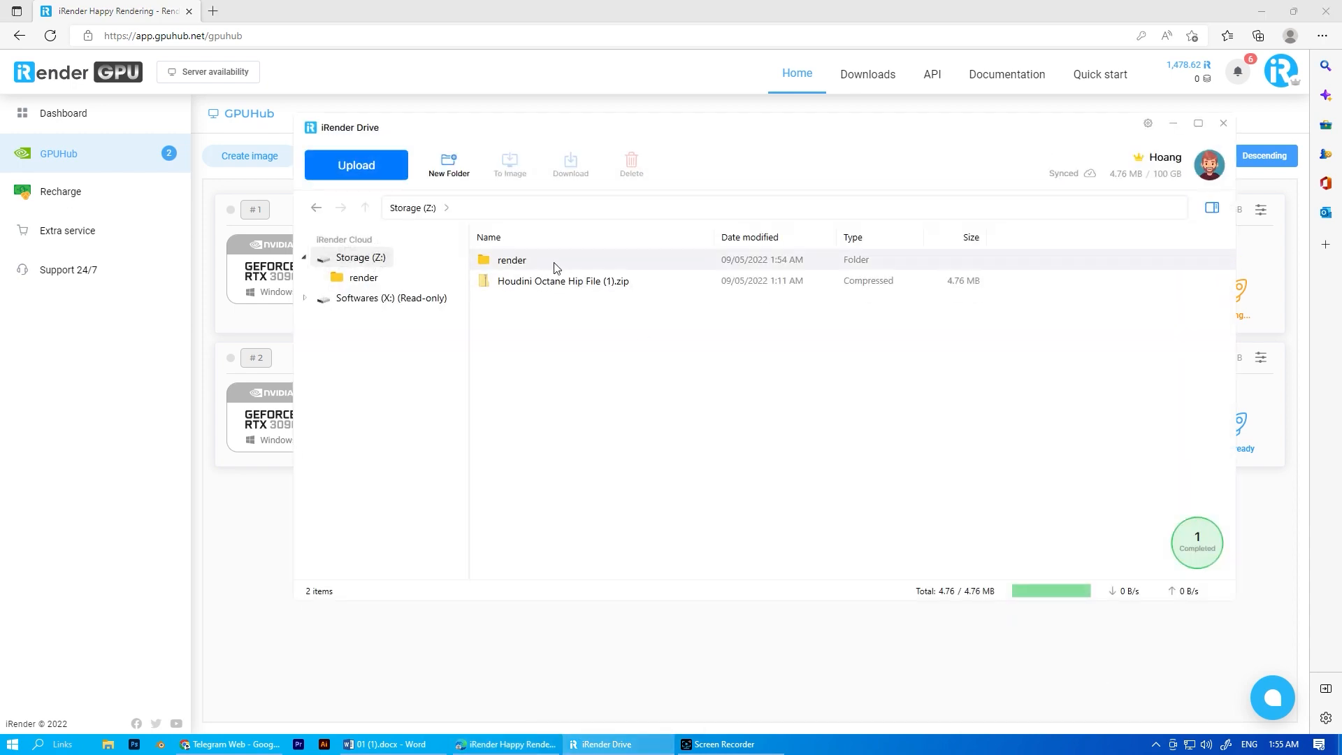
Step: Download the render folder from Storage (Z:) to the local Desktop
{"action": "left_click", "coordinate": [355, 165]}
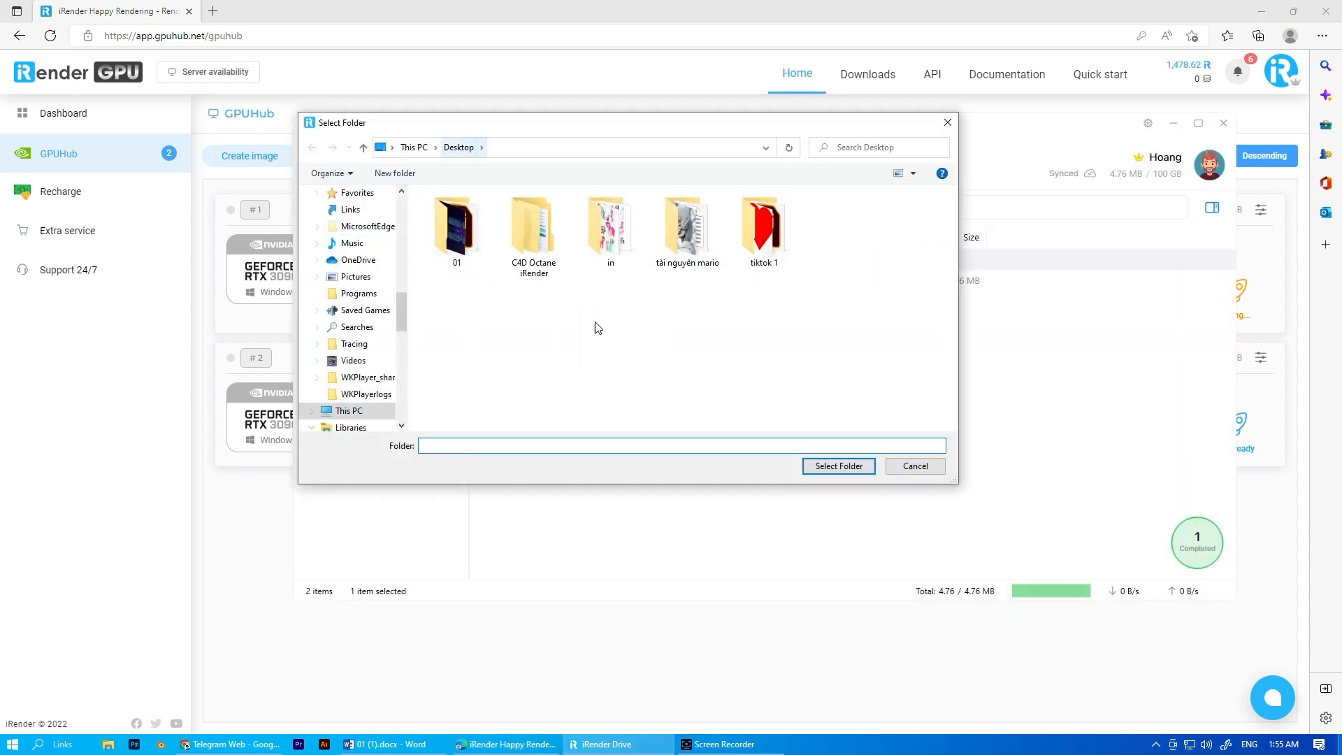
{"action": "left_click", "coordinate": [837, 465]}
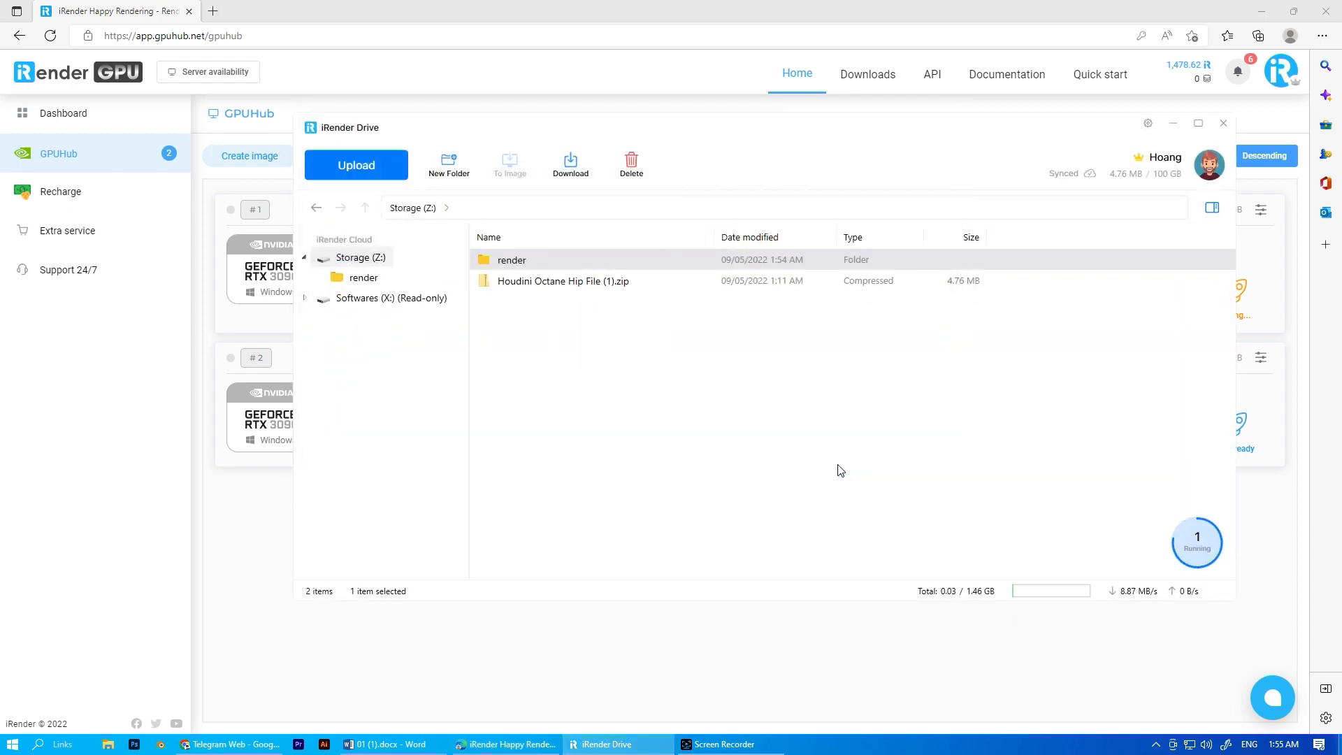